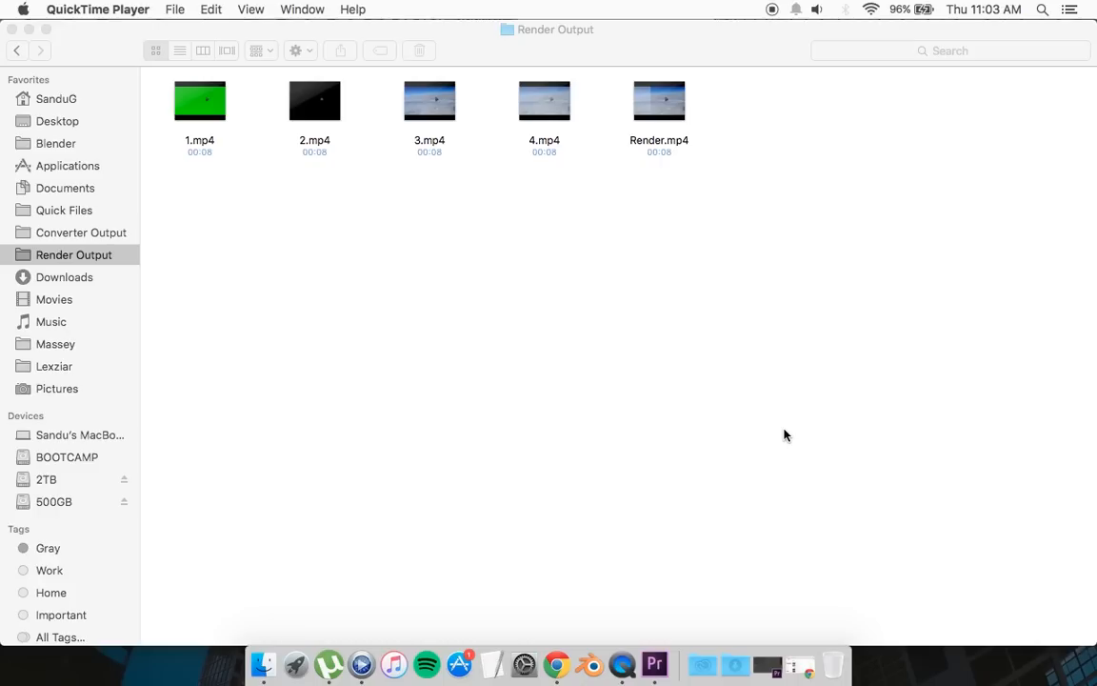
mouse_move(556, 360)
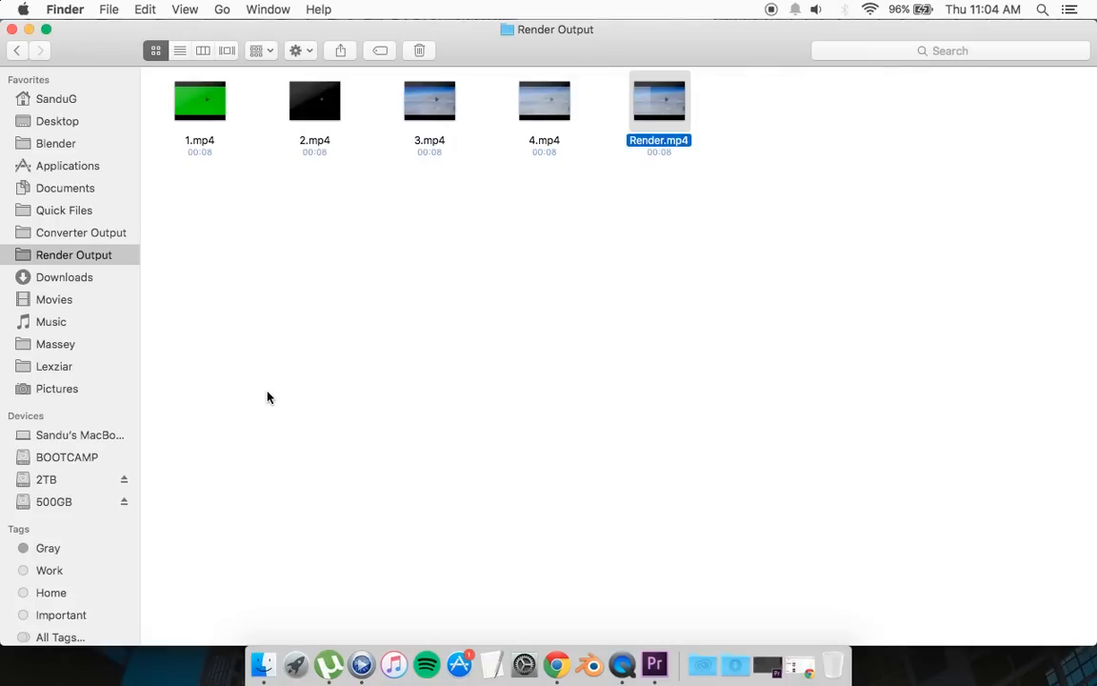
- Select 1.mp4 through 4.mp4 in Render Output and preview the passes with Quick Look
key(space)
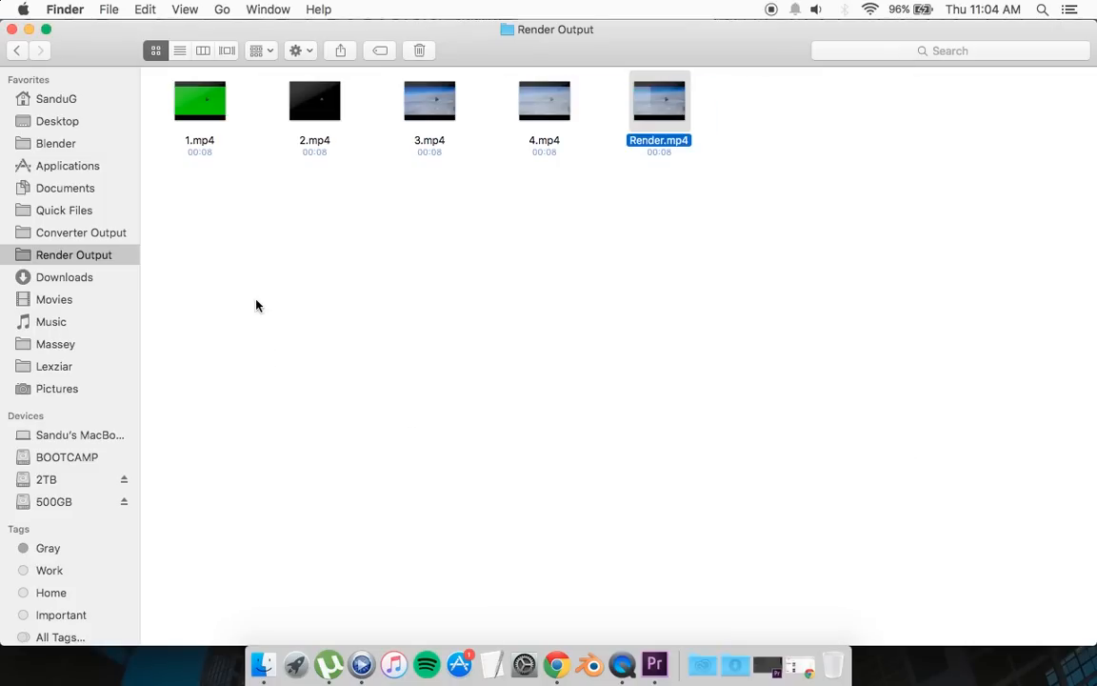
drag(257, 305, 545, 85)
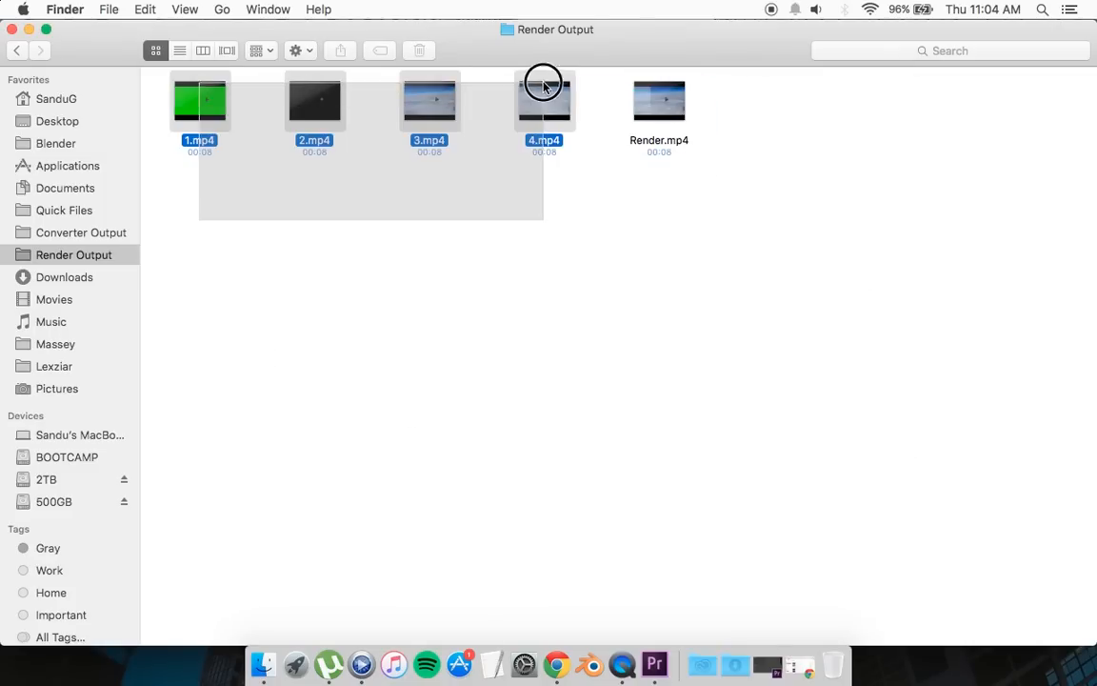
click(251, 188)
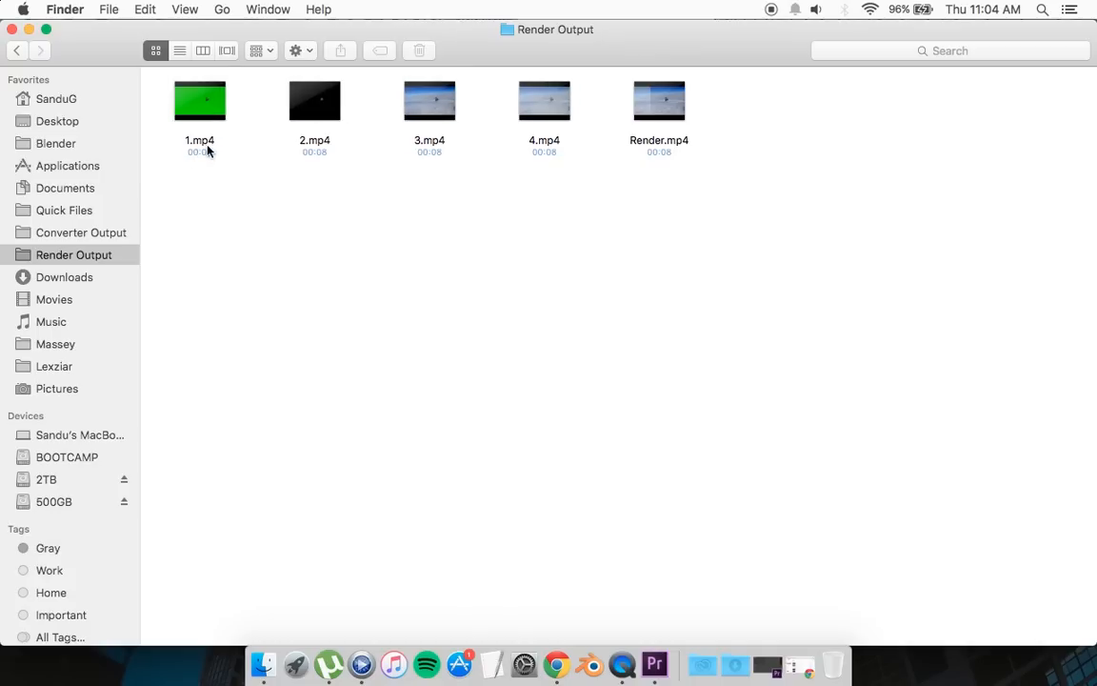
click(198, 100)
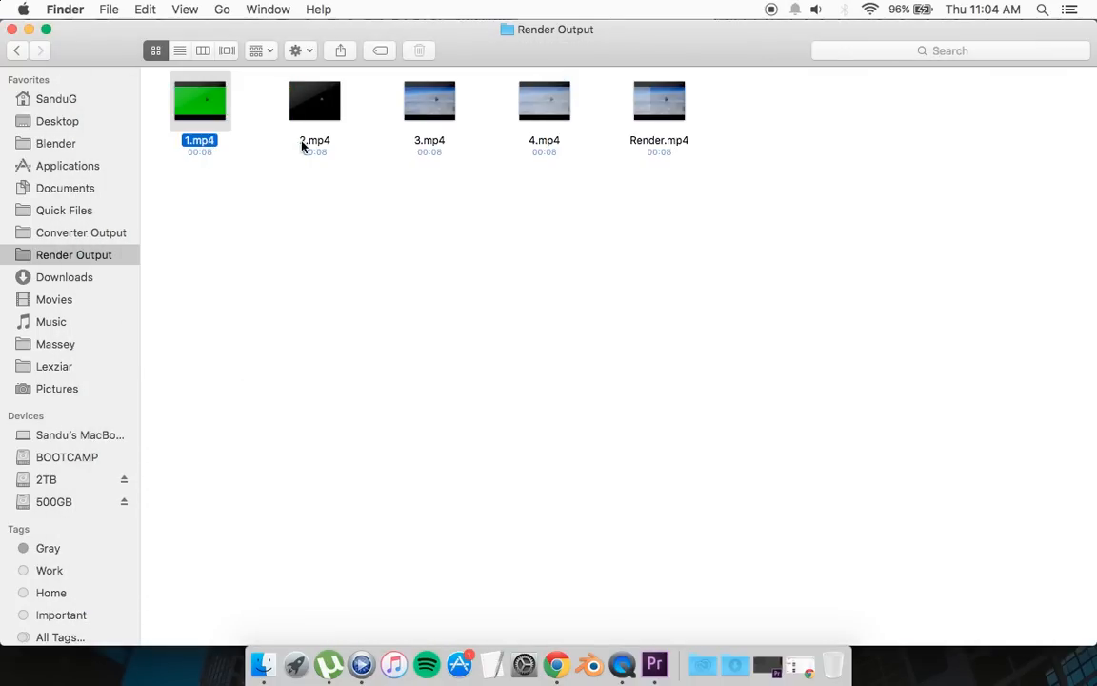
click(314, 99)
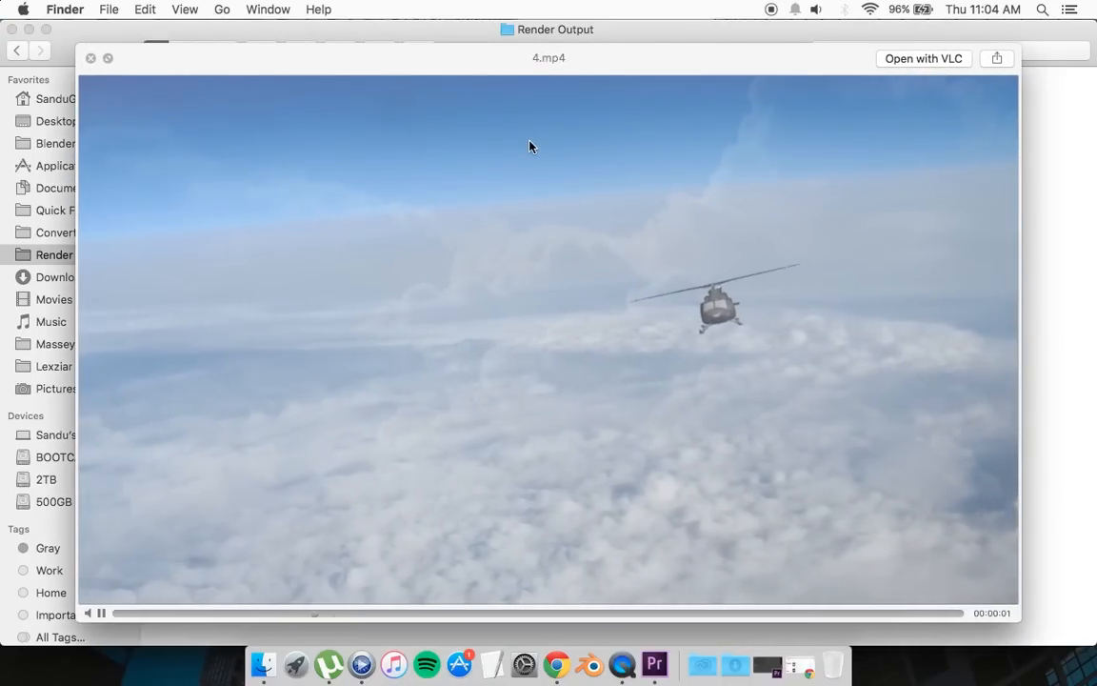
click(91, 57)
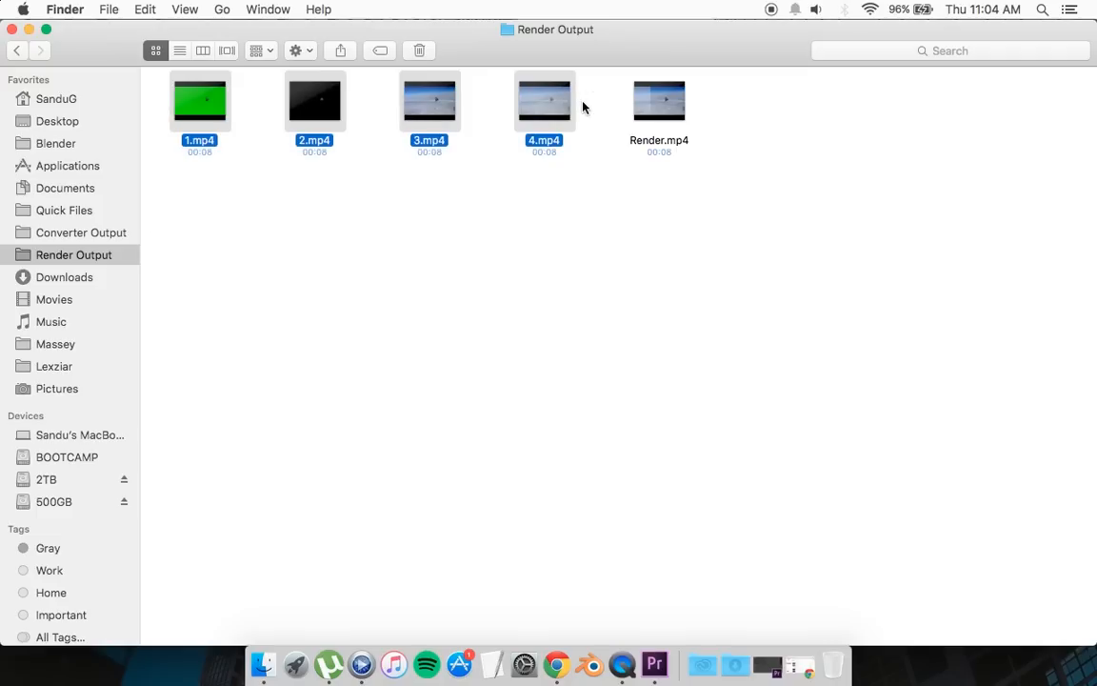
click(514, 221)
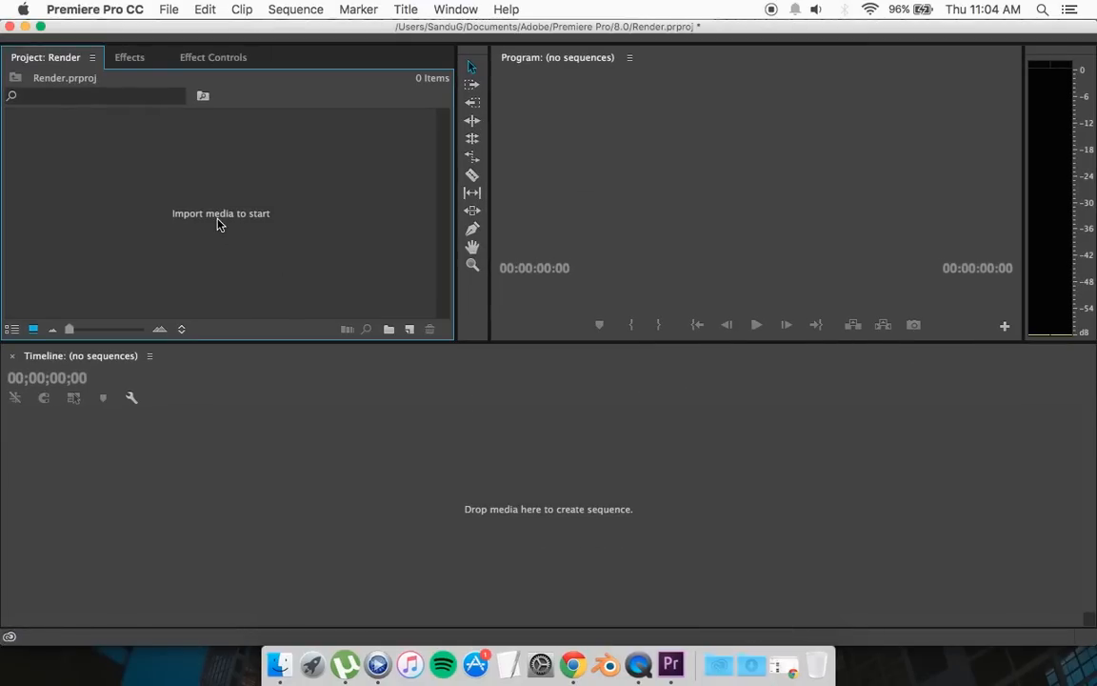
mouse_move(200, 126)
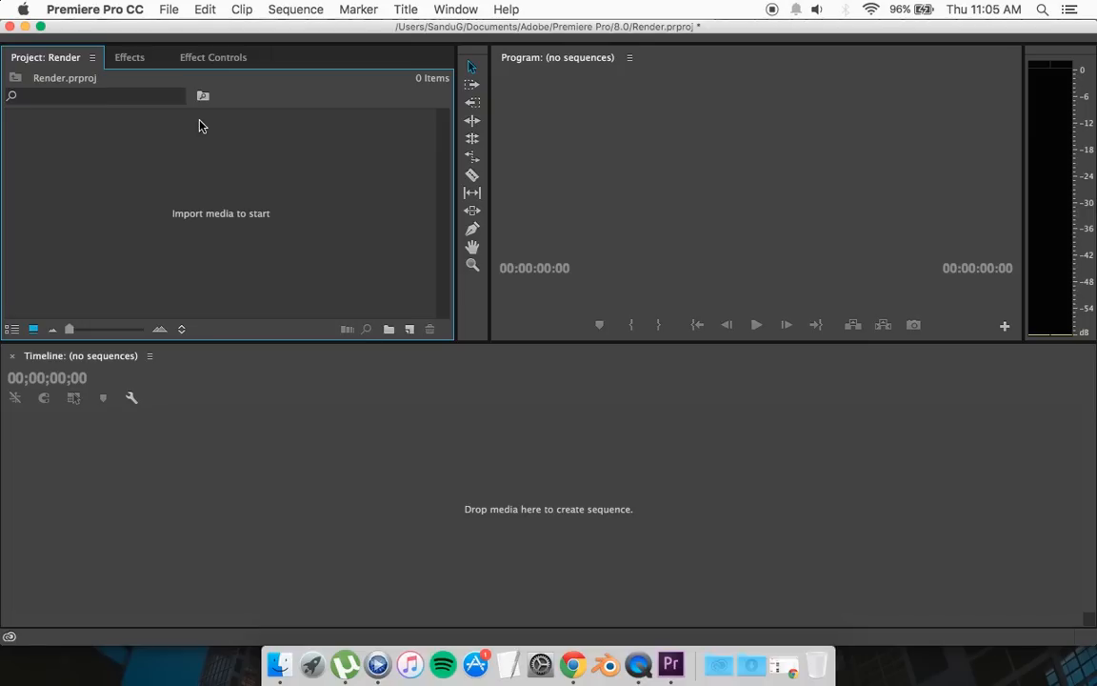
mouse_move(137, 102)
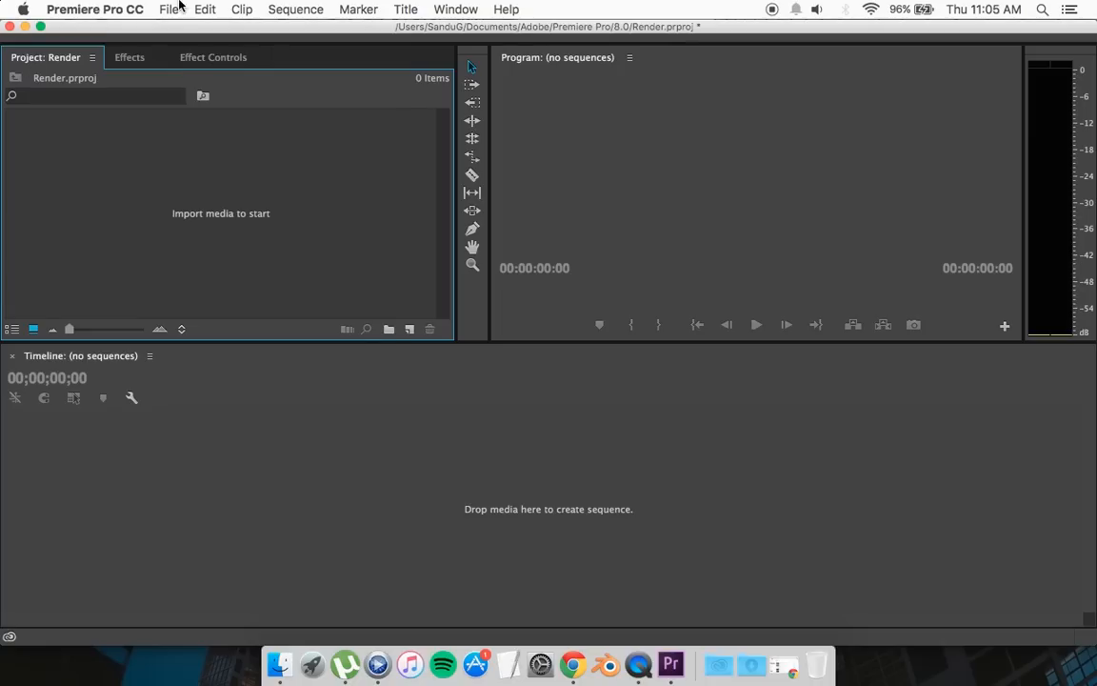
- Create Sequence 08 from the DNxHD > 1080p 24 > DNX 115 1080p 24 preset
click(168, 8)
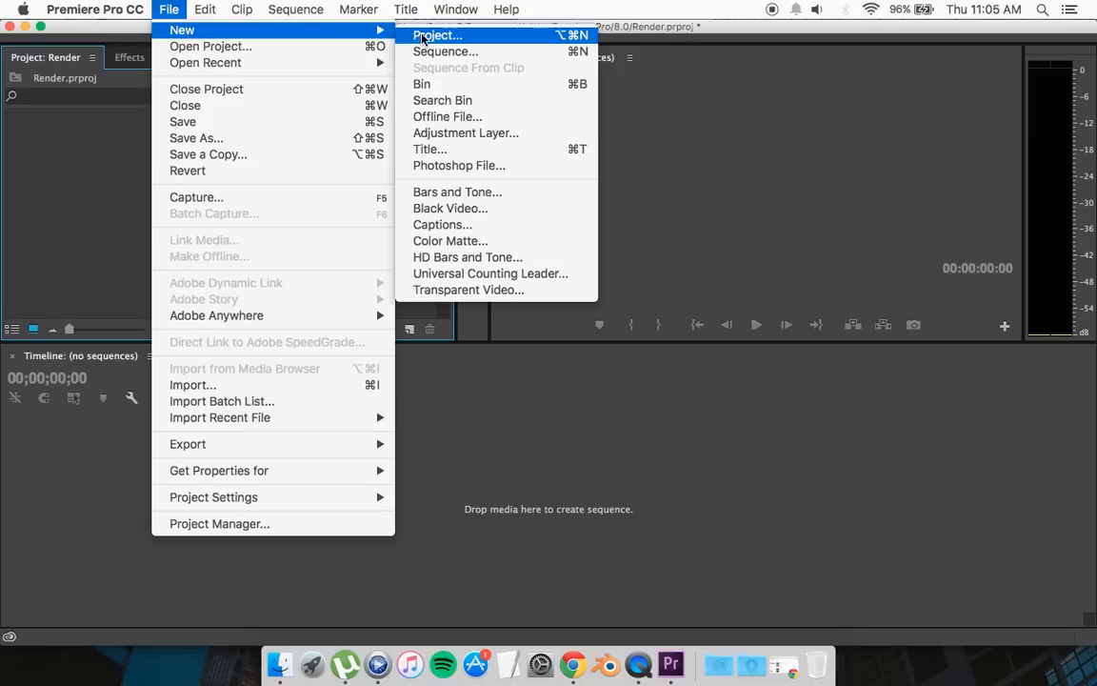
click(445, 51)
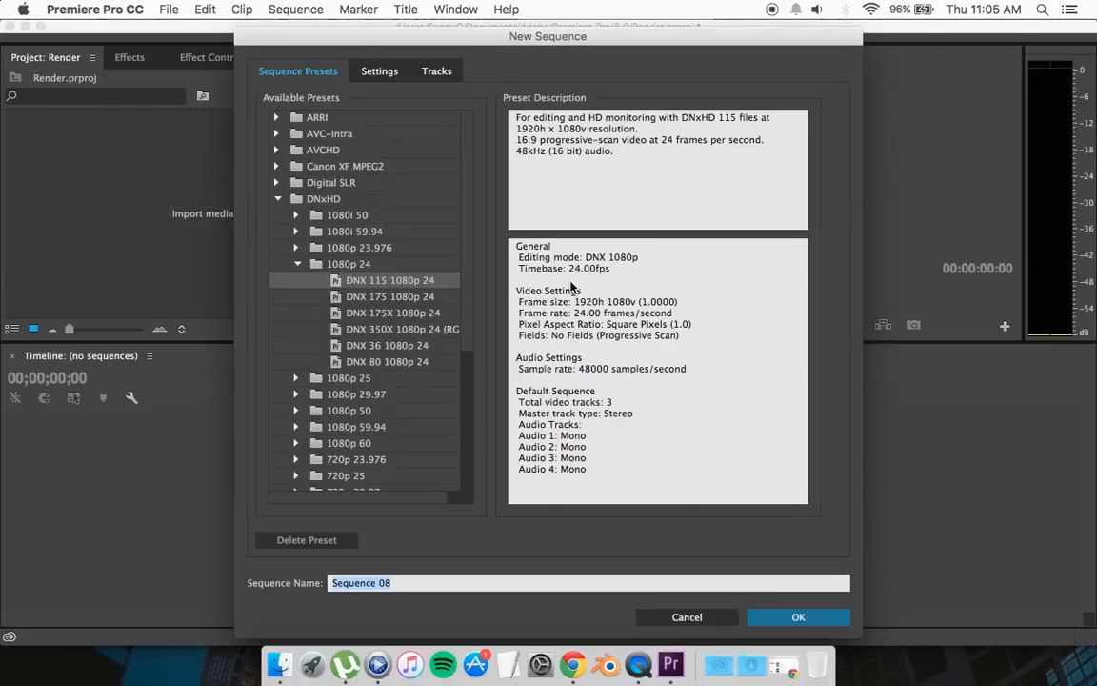
mouse_move(423, 430)
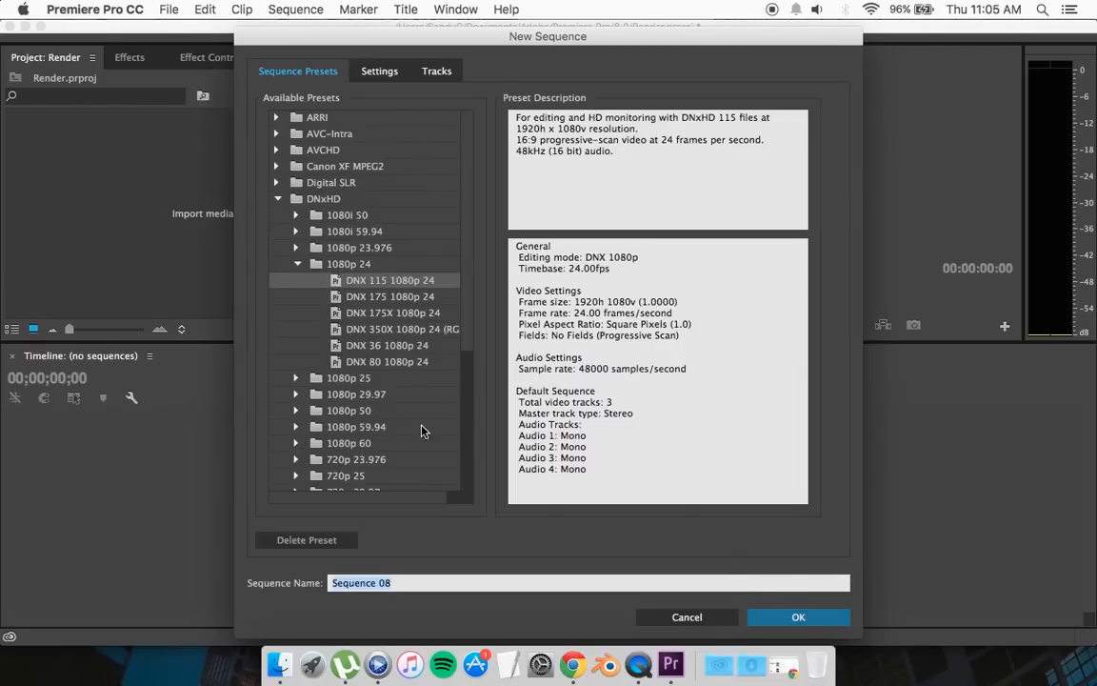
click(798, 617)
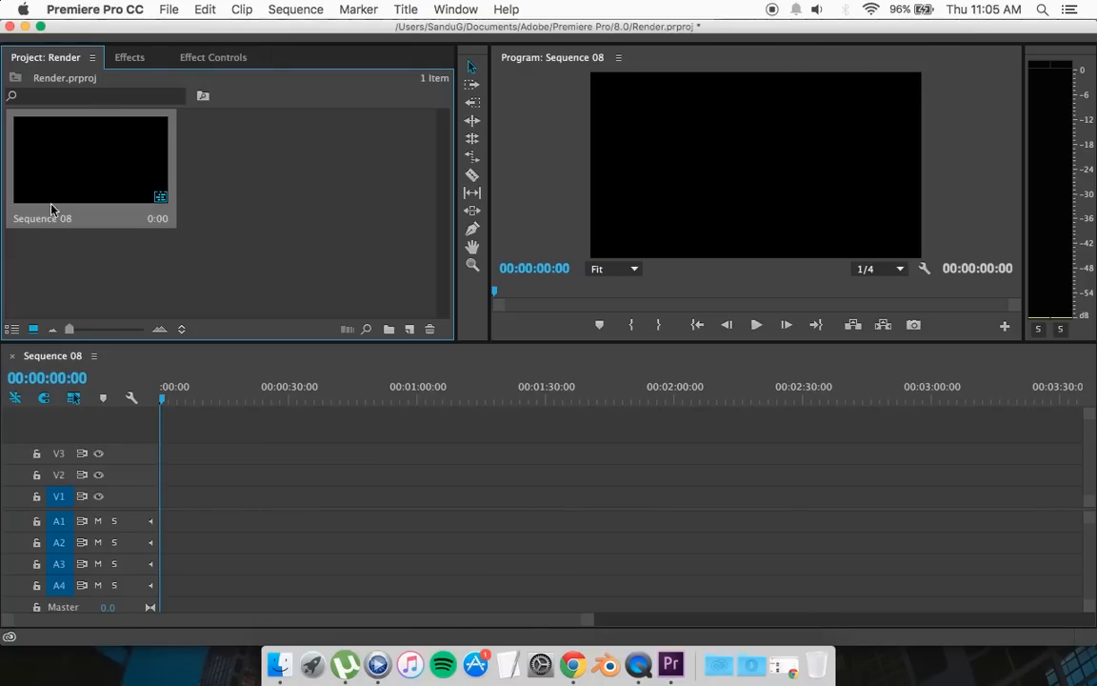
mouse_move(271, 244)
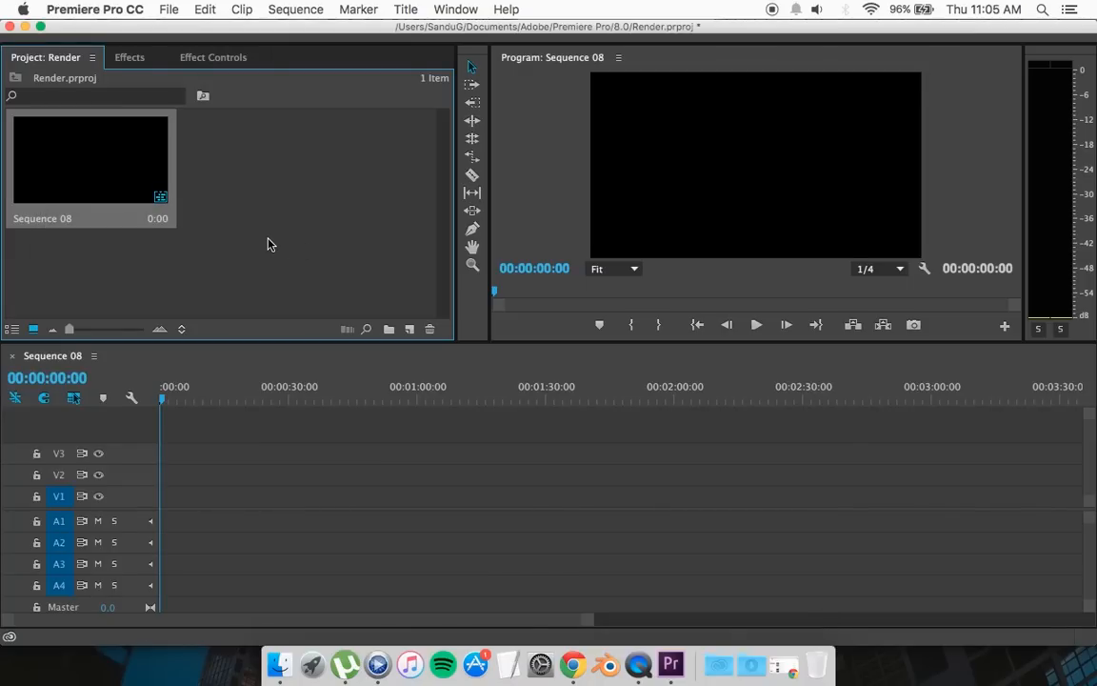
mouse_move(80, 154)
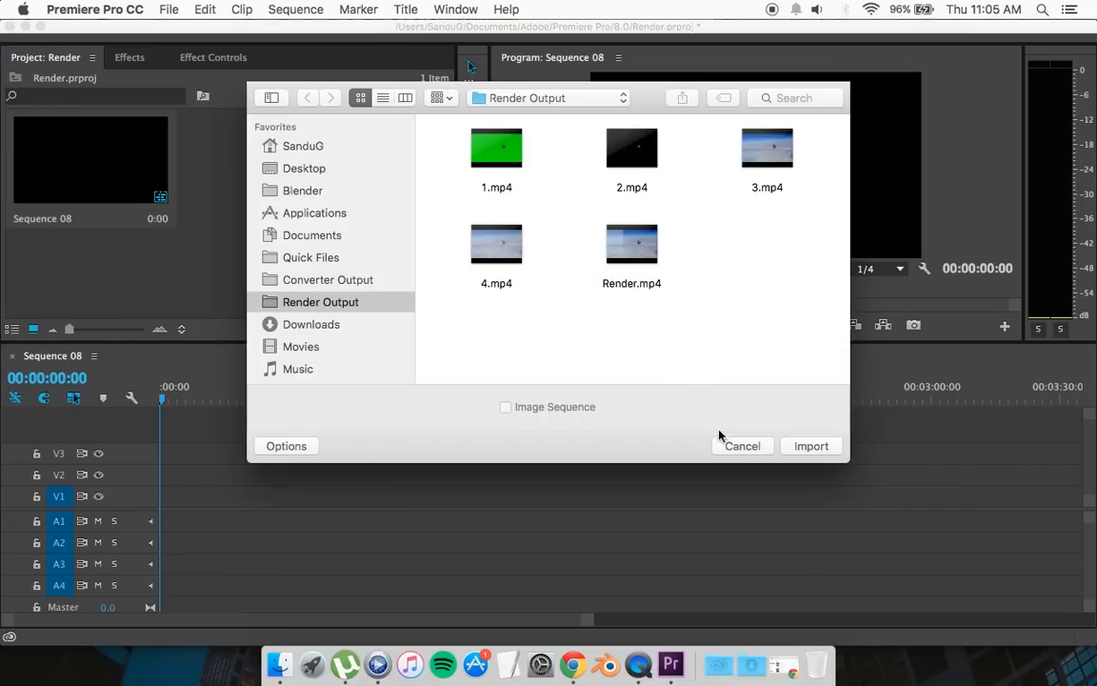
- Import render passes 1.mp4 through 4.mp4 from Render Output into the Render project
click(743, 446)
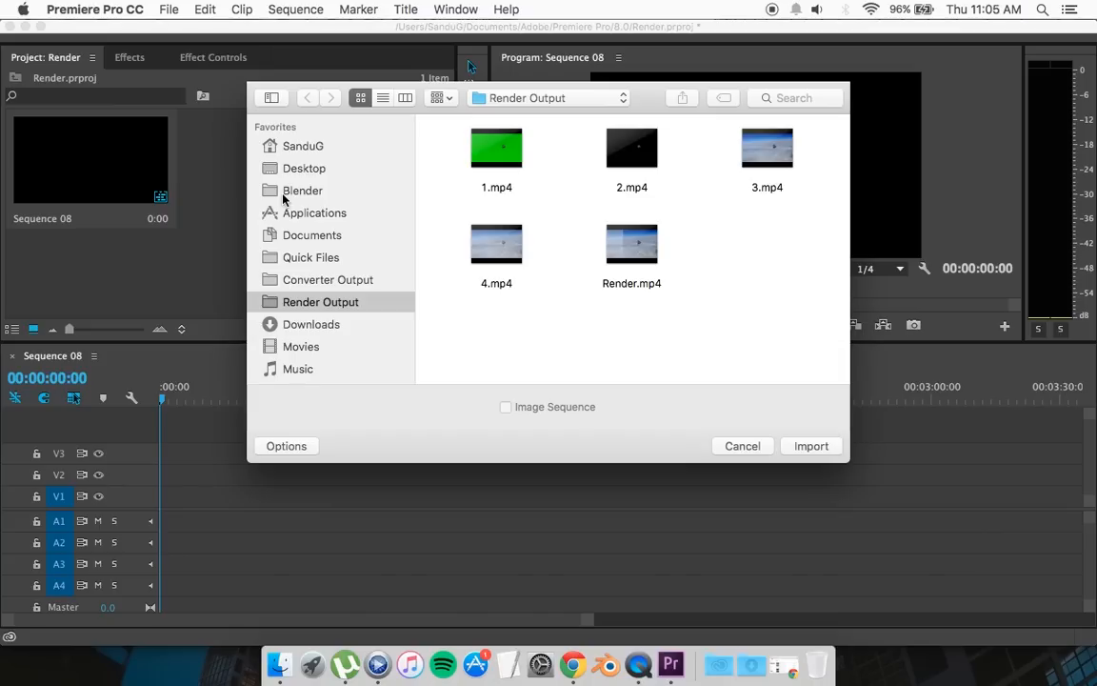
mouse_move(502, 316)
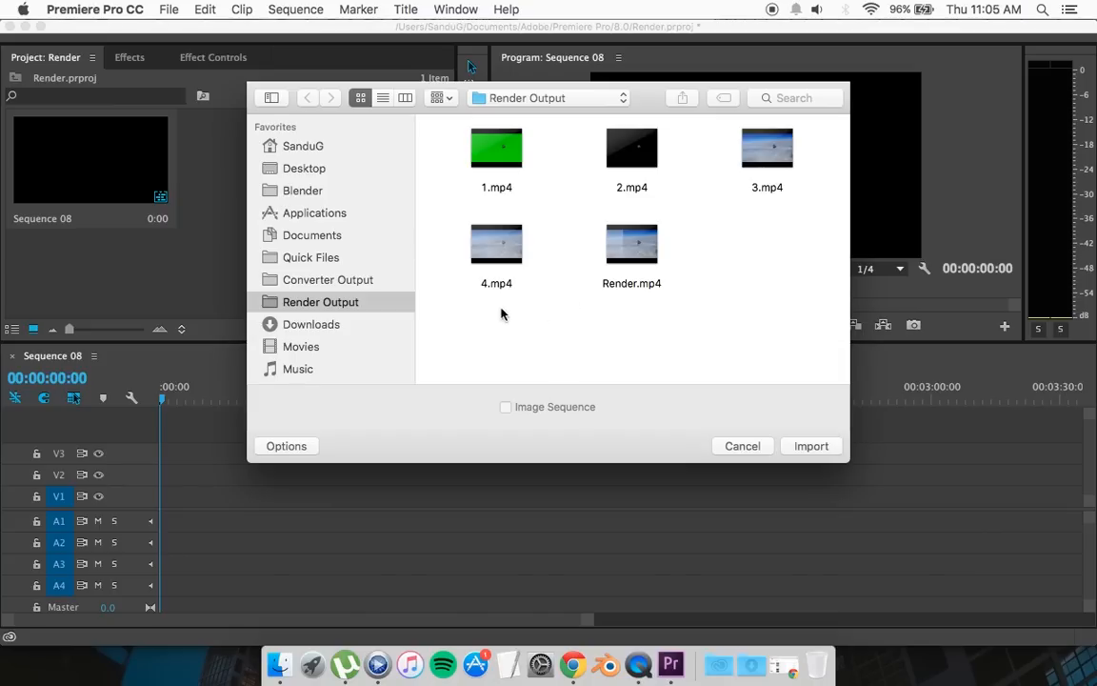
click(766, 149)
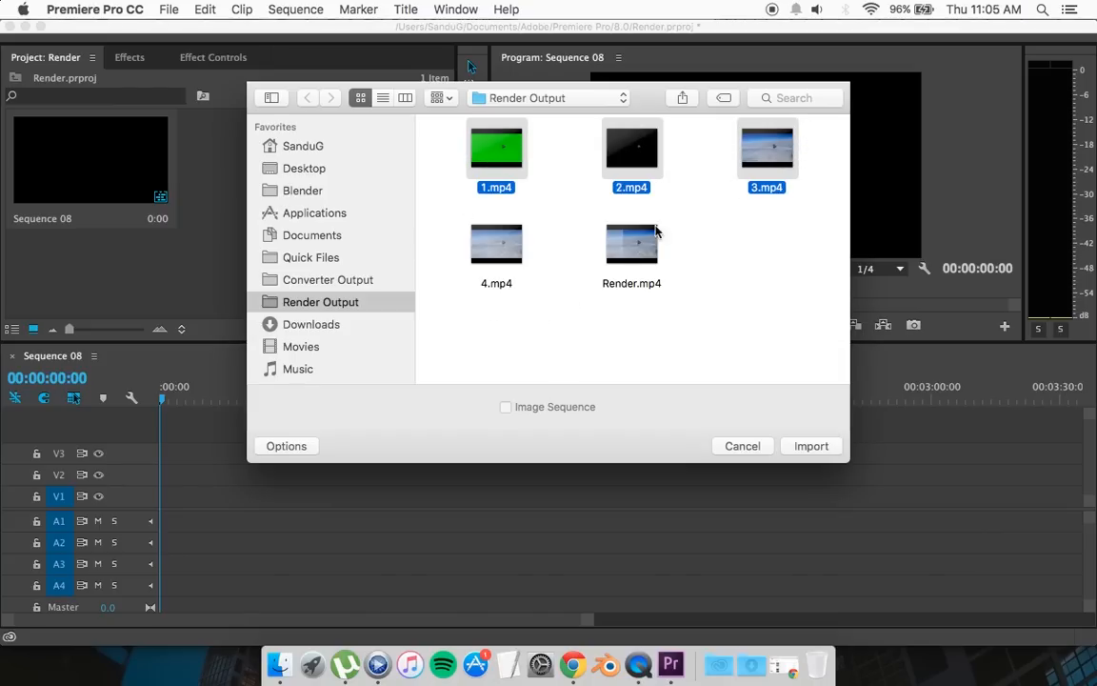
click(495, 244)
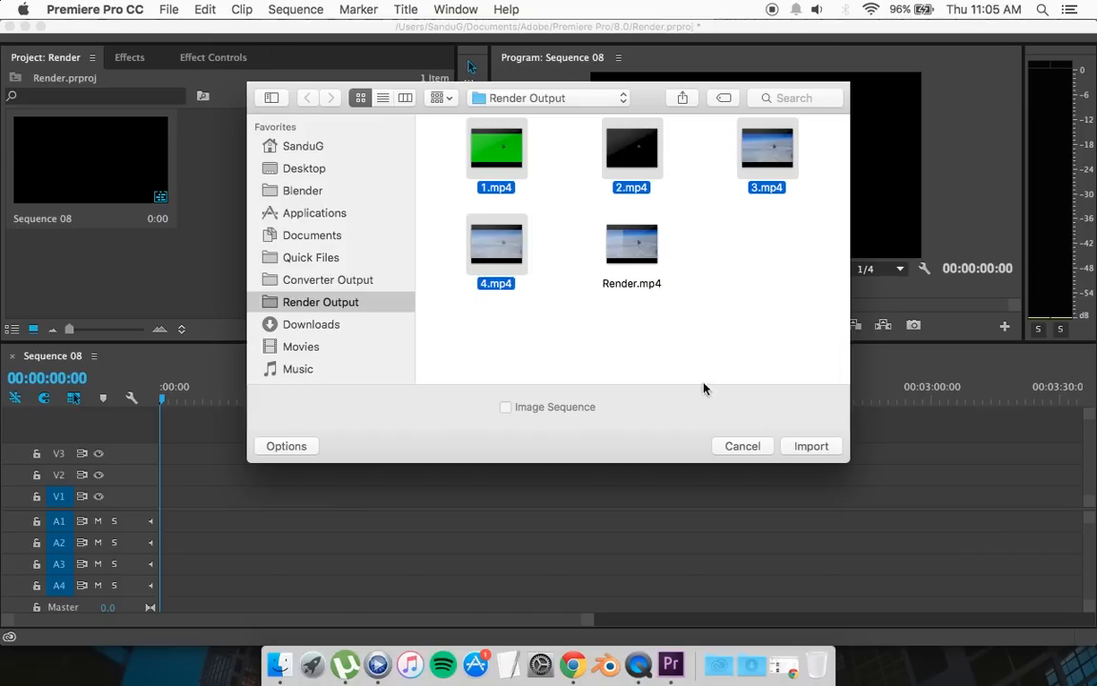
click(811, 446)
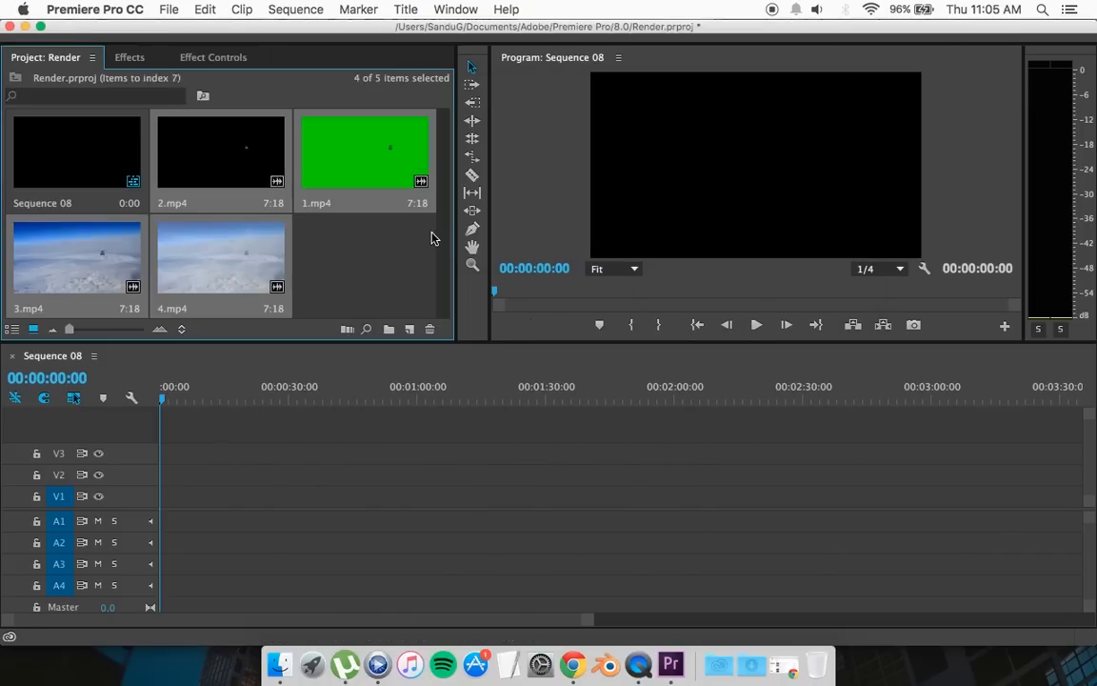
click(370, 274)
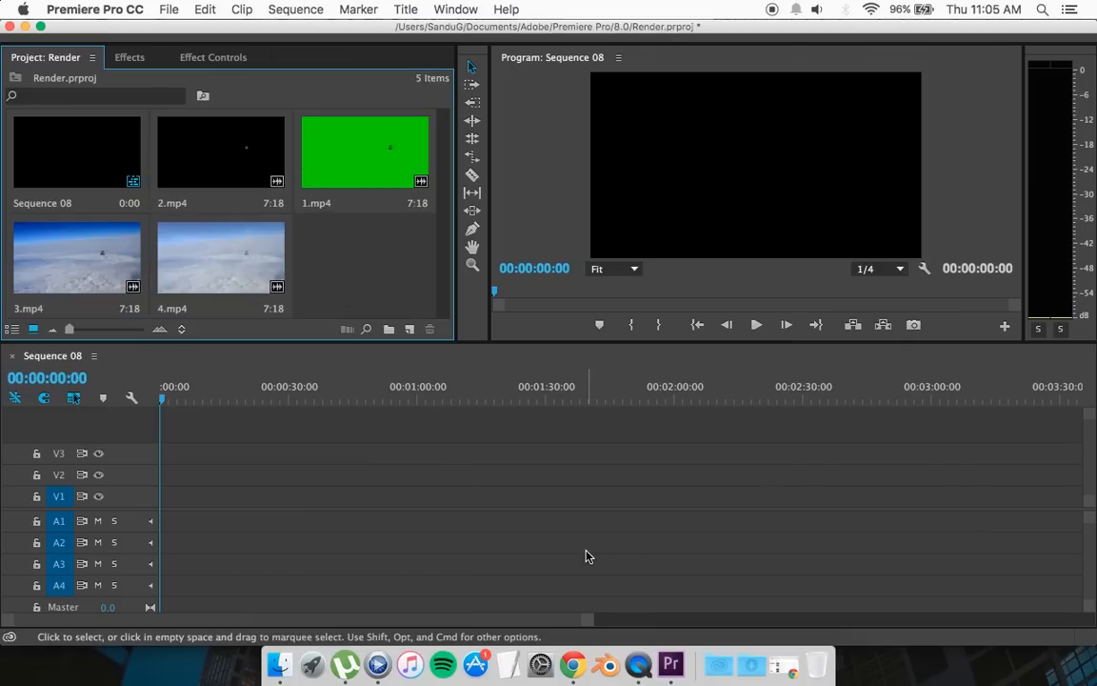
mouse_move(114, 540)
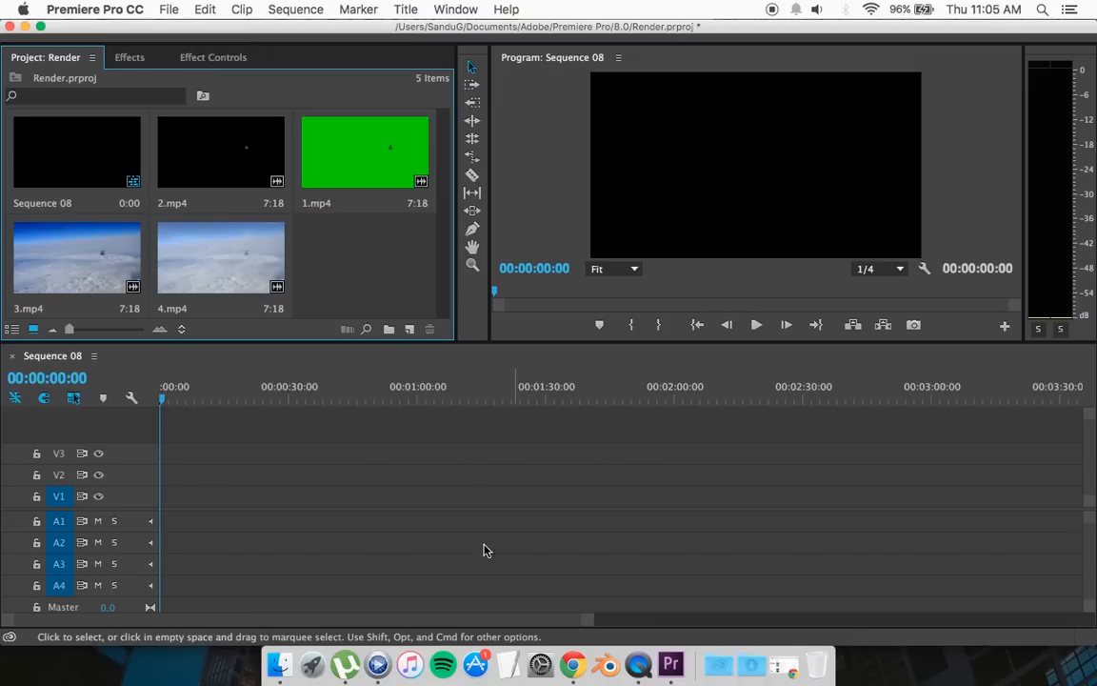
mouse_move(396, 255)
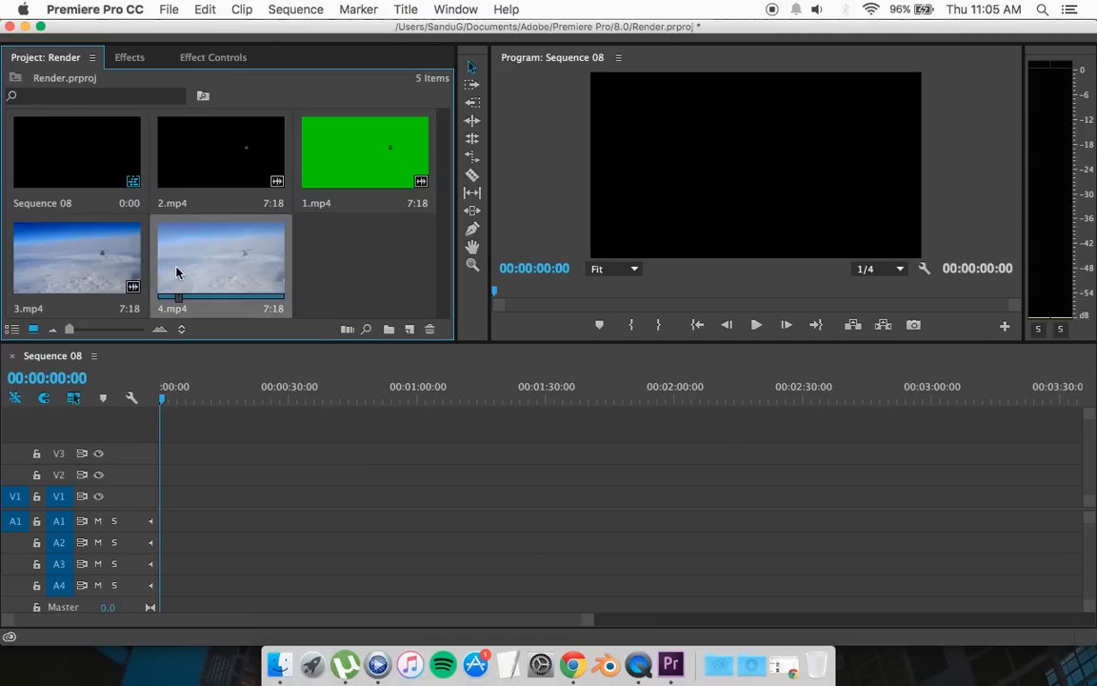
- Drop 4.mp4 from the Project panel onto track V1 at the start of the timeline
drag(221, 257, 164, 476)
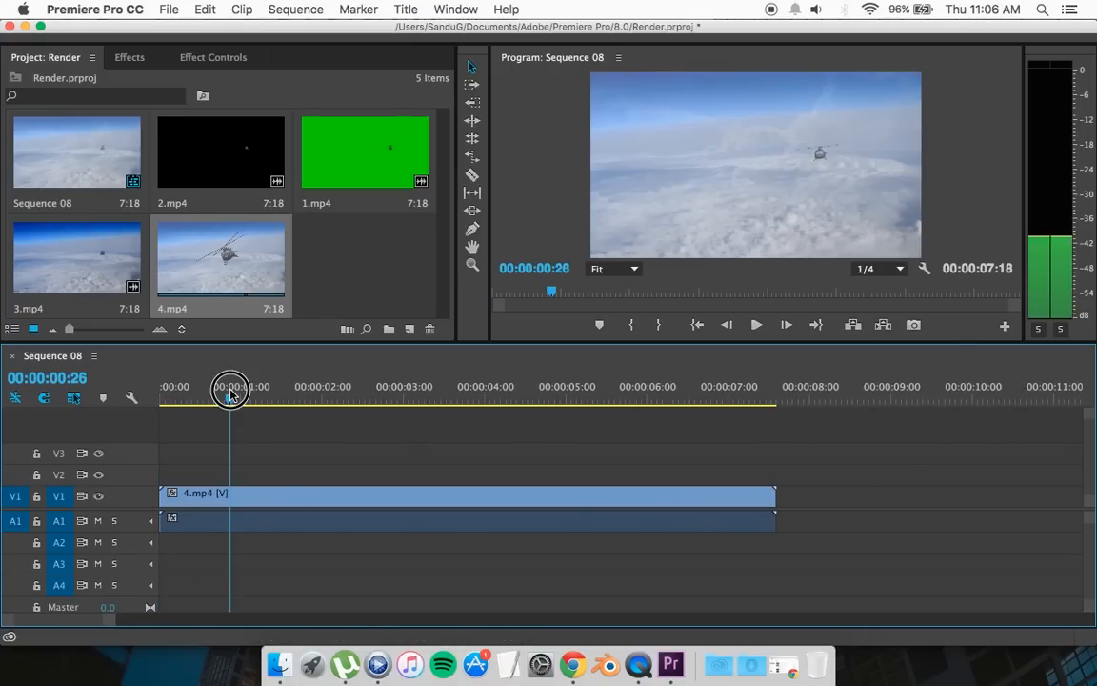
- Stack 1.mp4 on V2 above 4.mp4 and trim its out-point to end with 4.mp4
drag(229, 398, 259, 398)
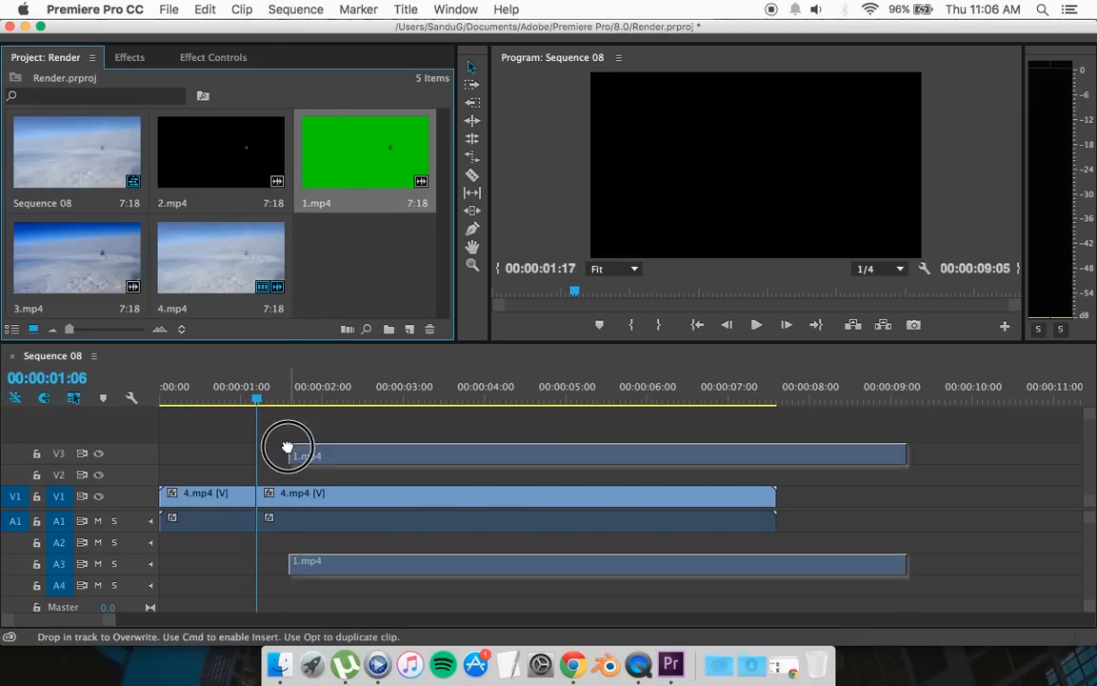
drag(288, 445, 207, 476)
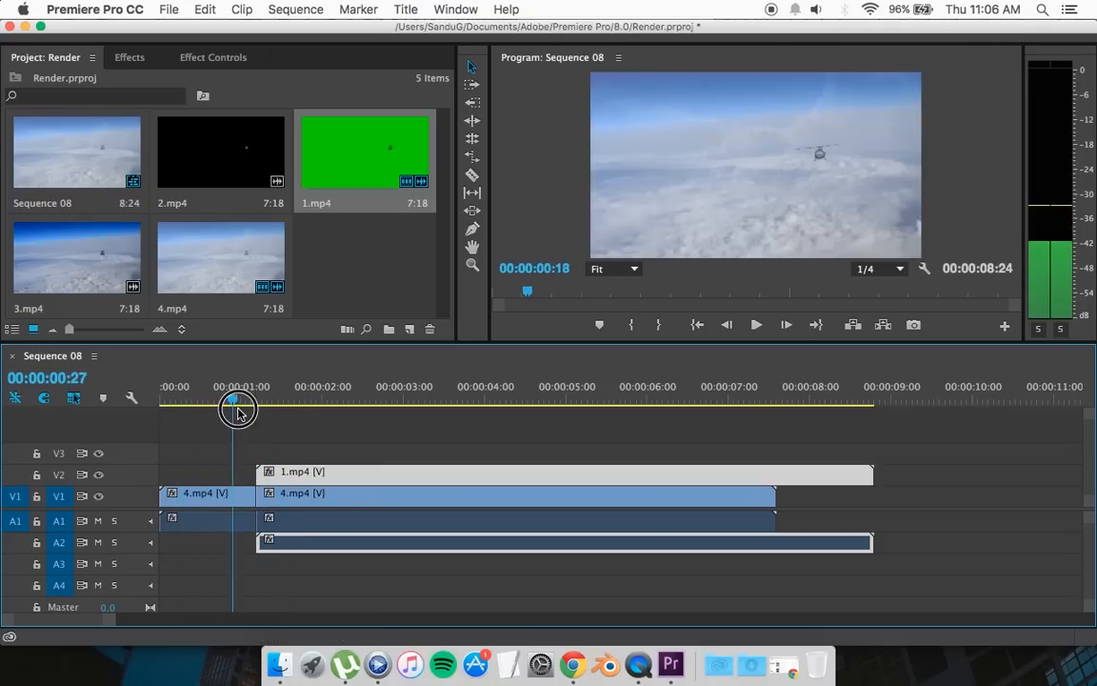
drag(238, 409, 202, 409)
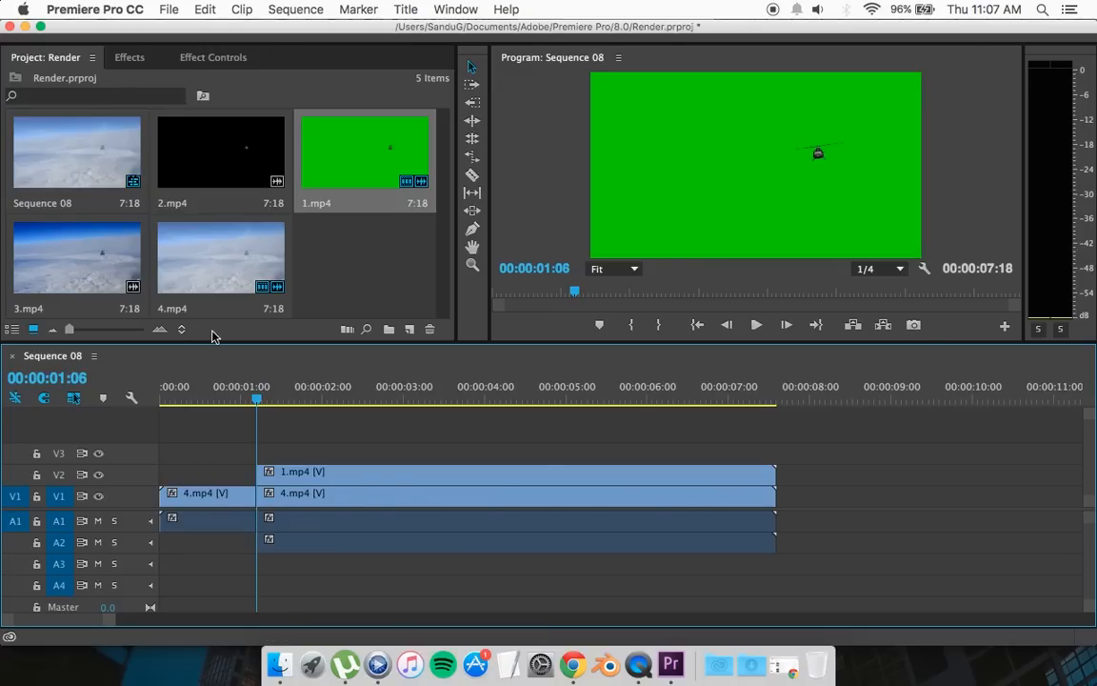
- Apply a Wipe transition to the head of 1.mp4 on V2 and scrub to preview the reveal
click(130, 58)
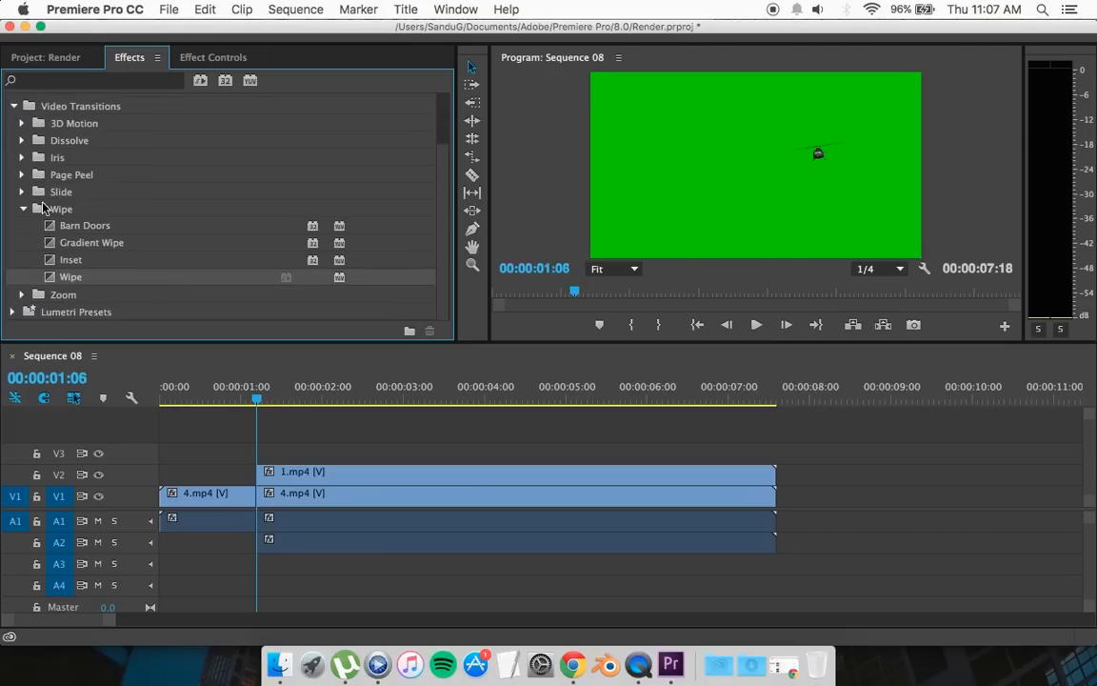
mouse_move(80, 290)
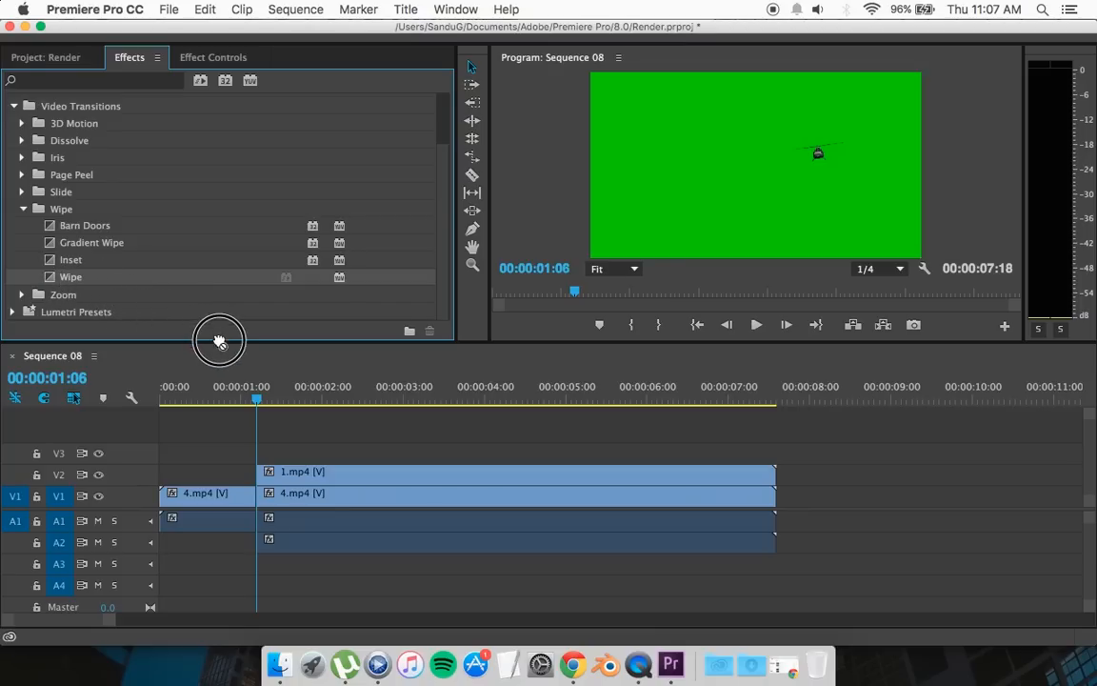
drag(219, 340, 265, 467)
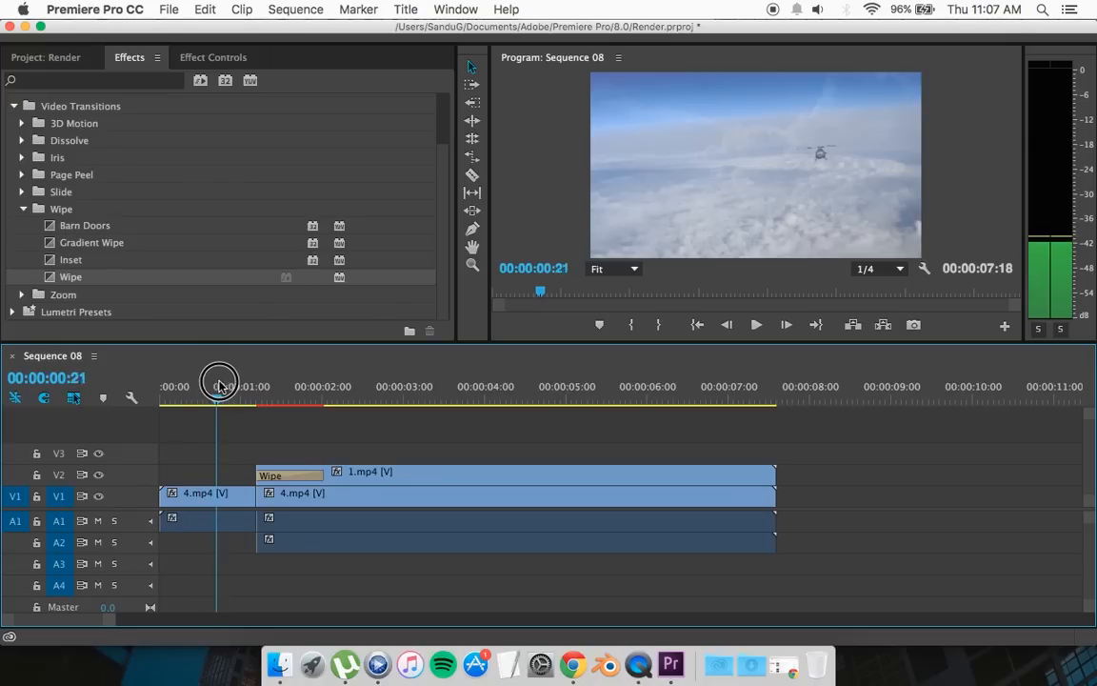
drag(219, 379, 263, 379)
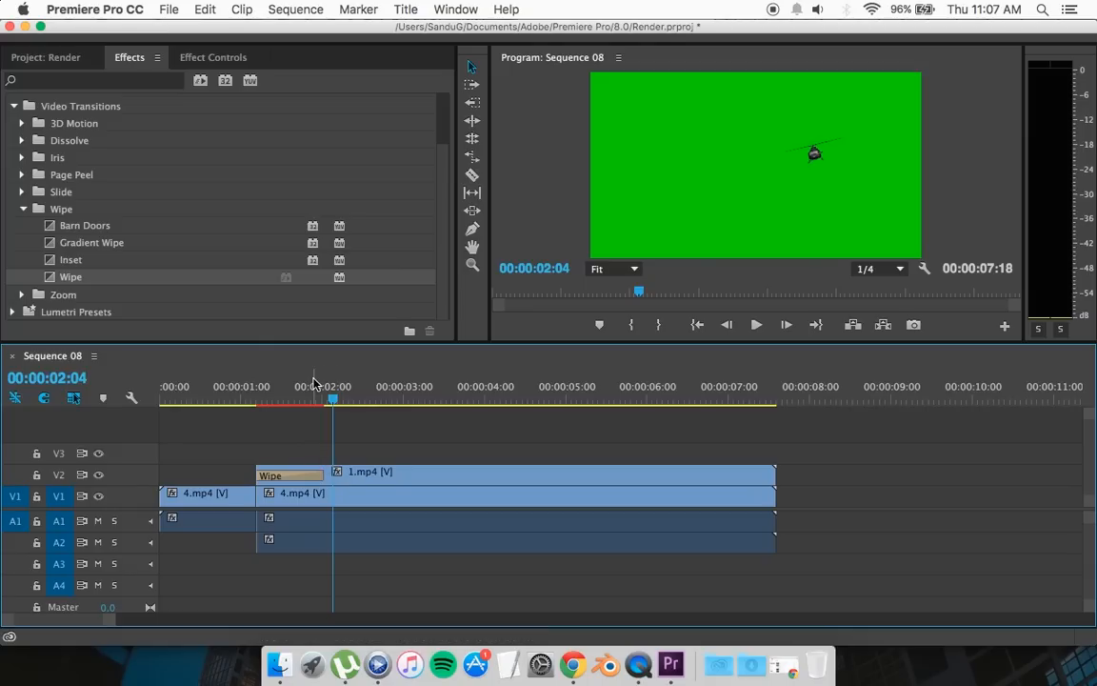
- Razor 1.mp4 at 00:00:02:12 and apply a Wipe transition to the head of 2.mp4 on V3
drag(331, 385, 311, 385)
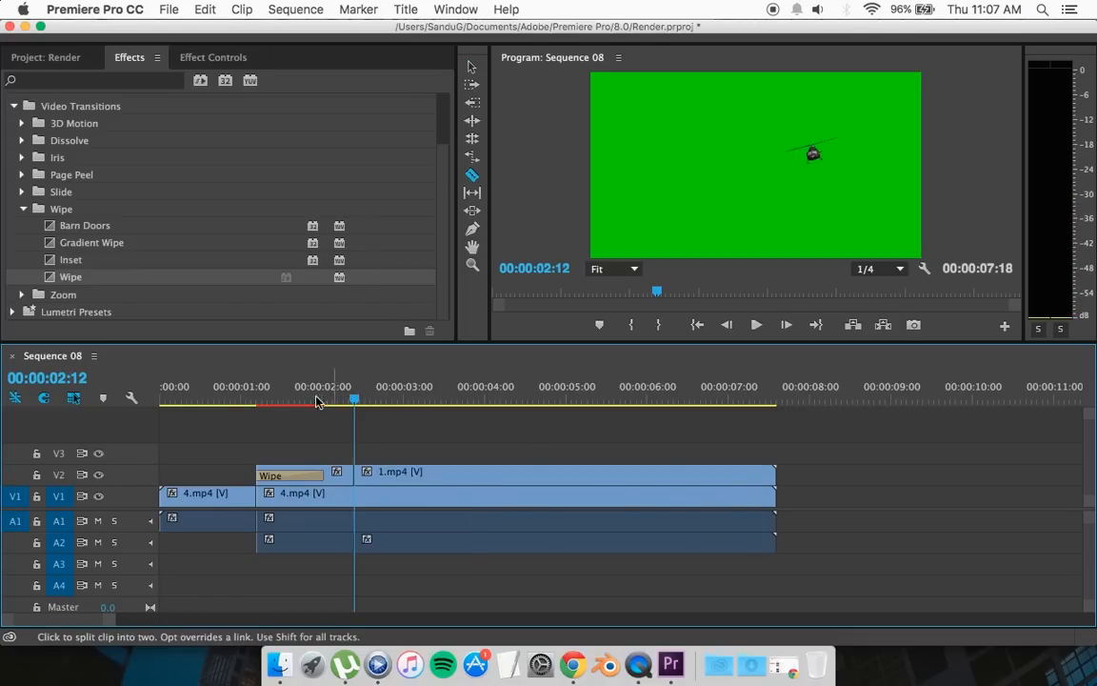
click(46, 57)
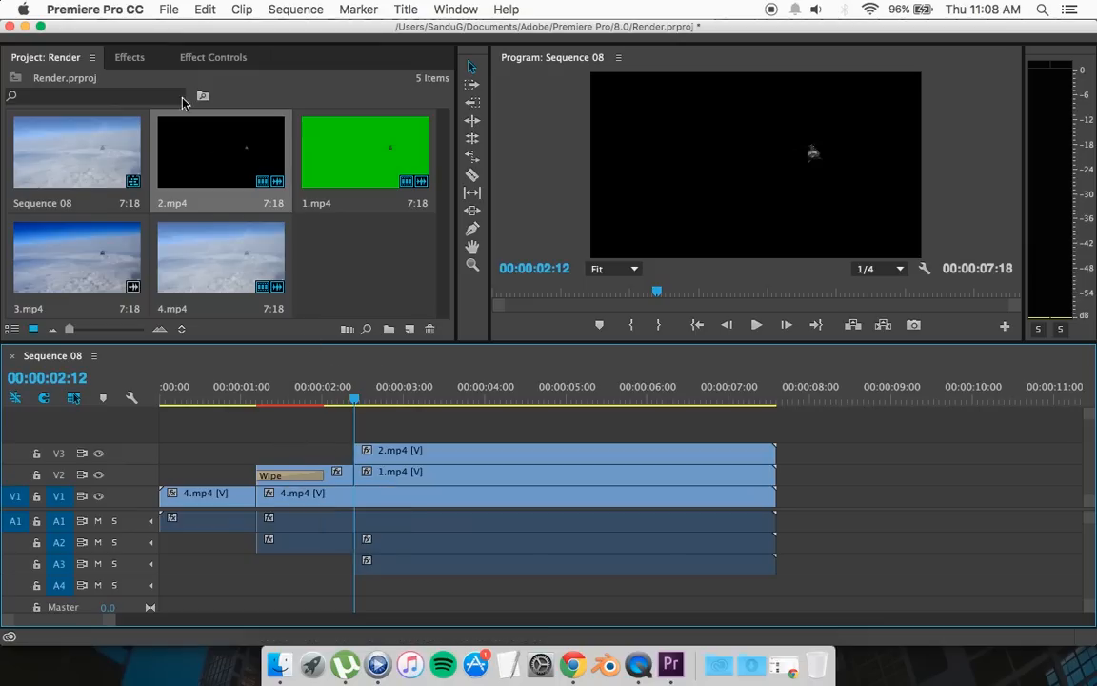
click(130, 57)
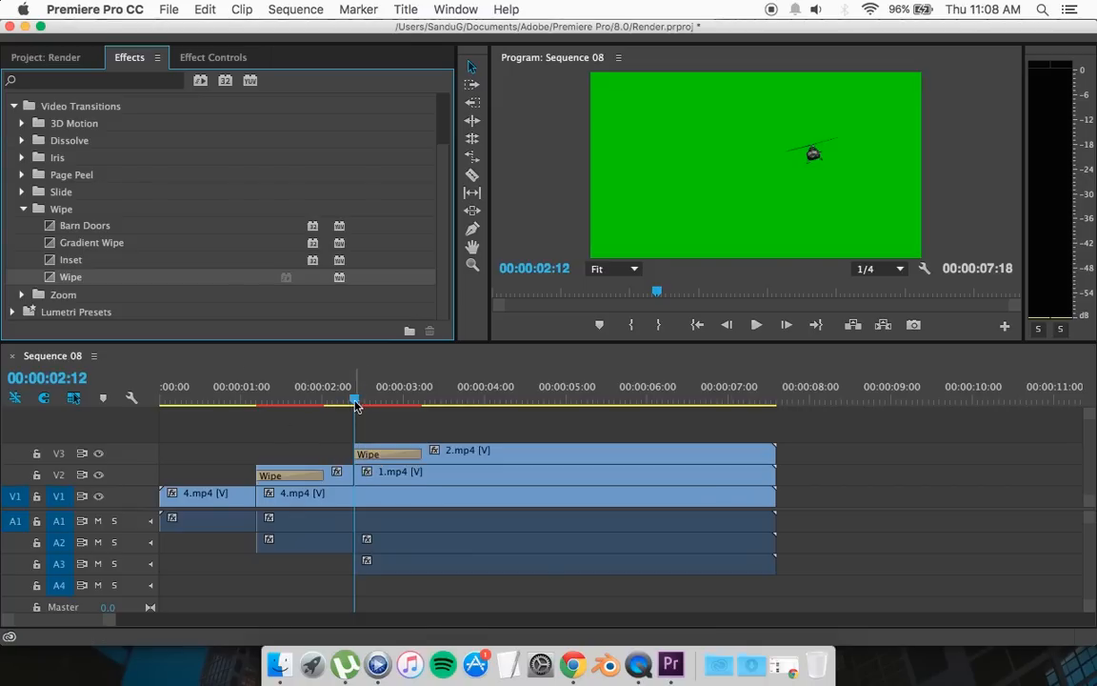
drag(354, 399, 415, 400)
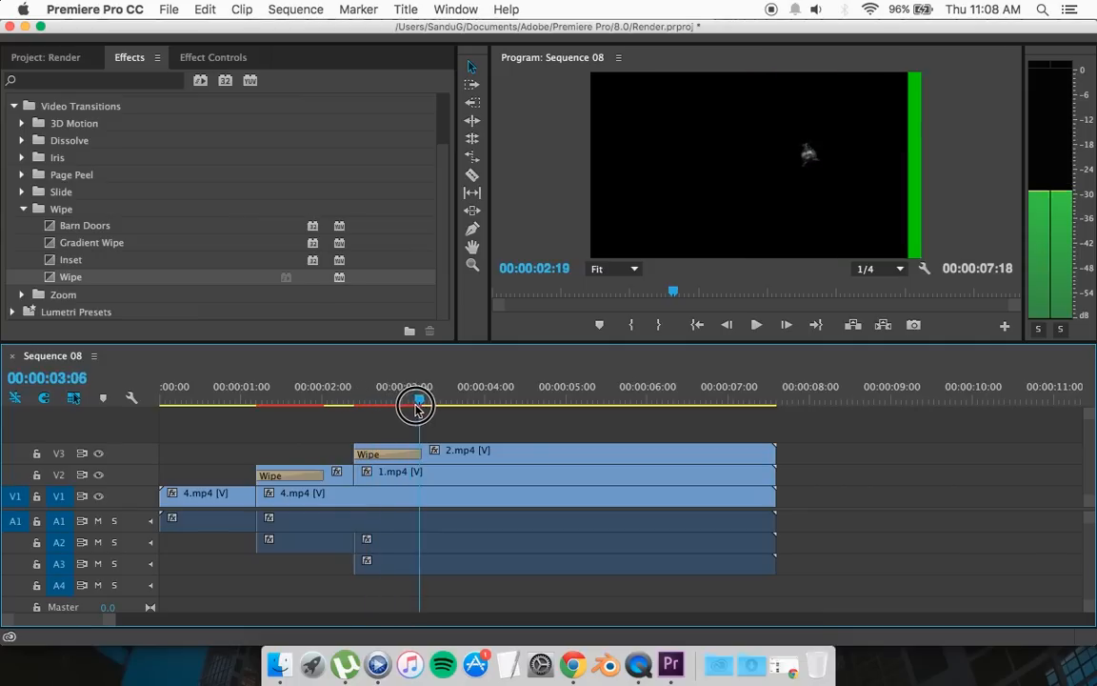
- Scrub from the sequence start to preview the stacked wipes revealing 1.mp4 and 2.mp4
drag(415, 400, 226, 400)
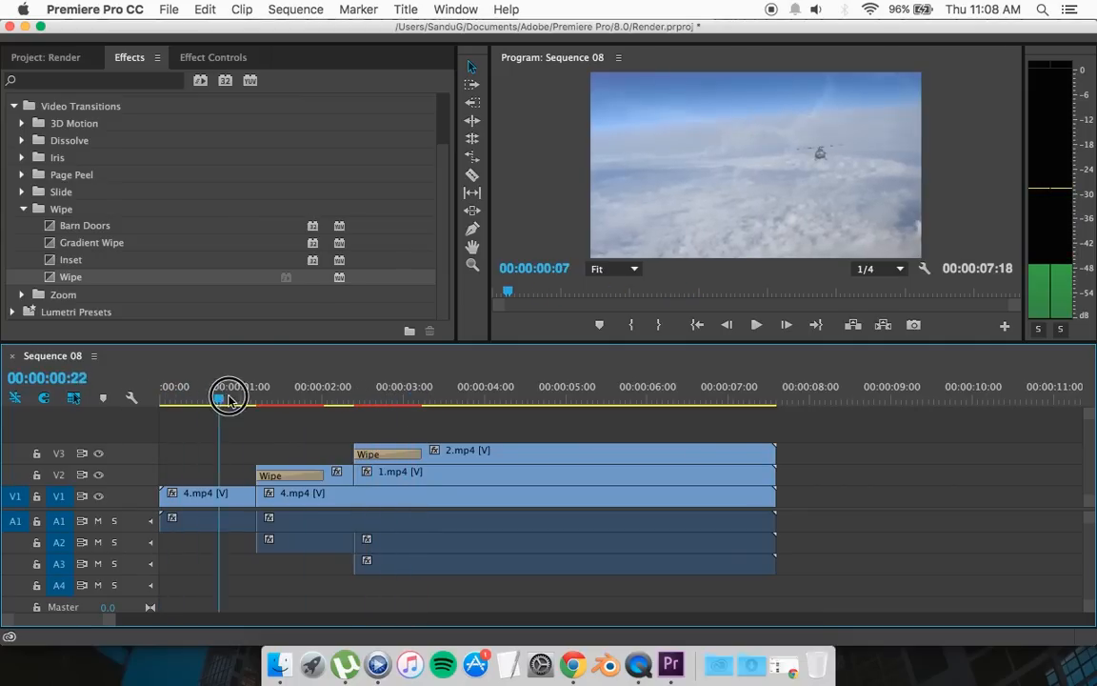
drag(229, 398, 427, 398)
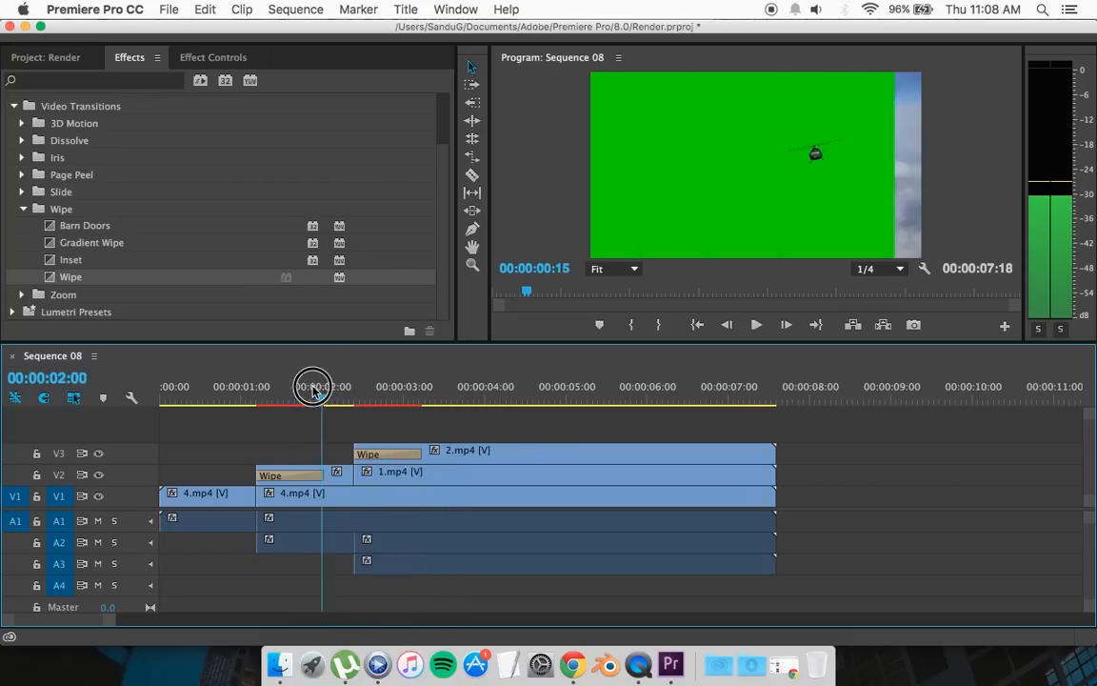
drag(314, 385, 309, 385)
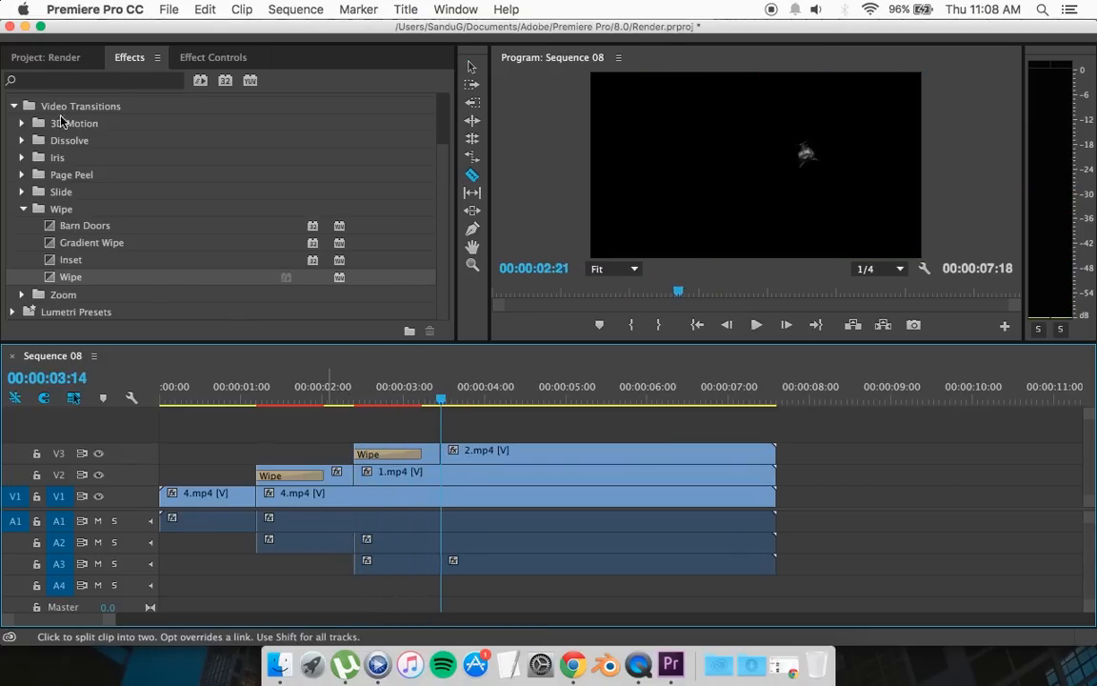
- Razor 2.mp4 at 00:00:03:14, place 3.mp4 on track V4 with a Wipe, and preview it
click(46, 57)
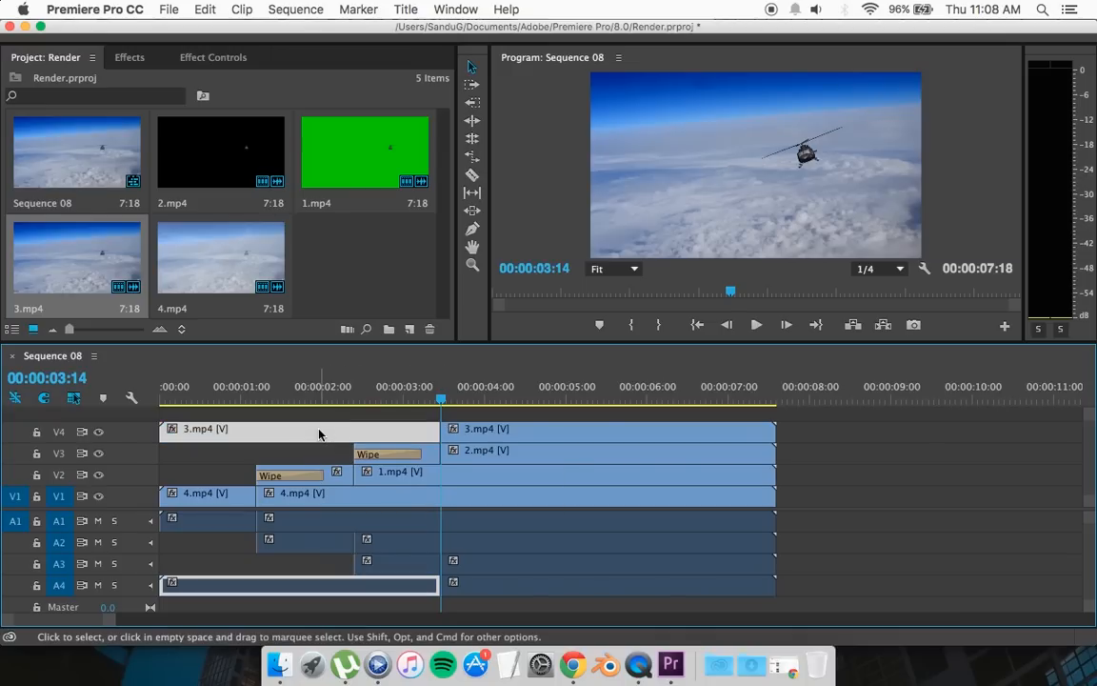
click(129, 57)
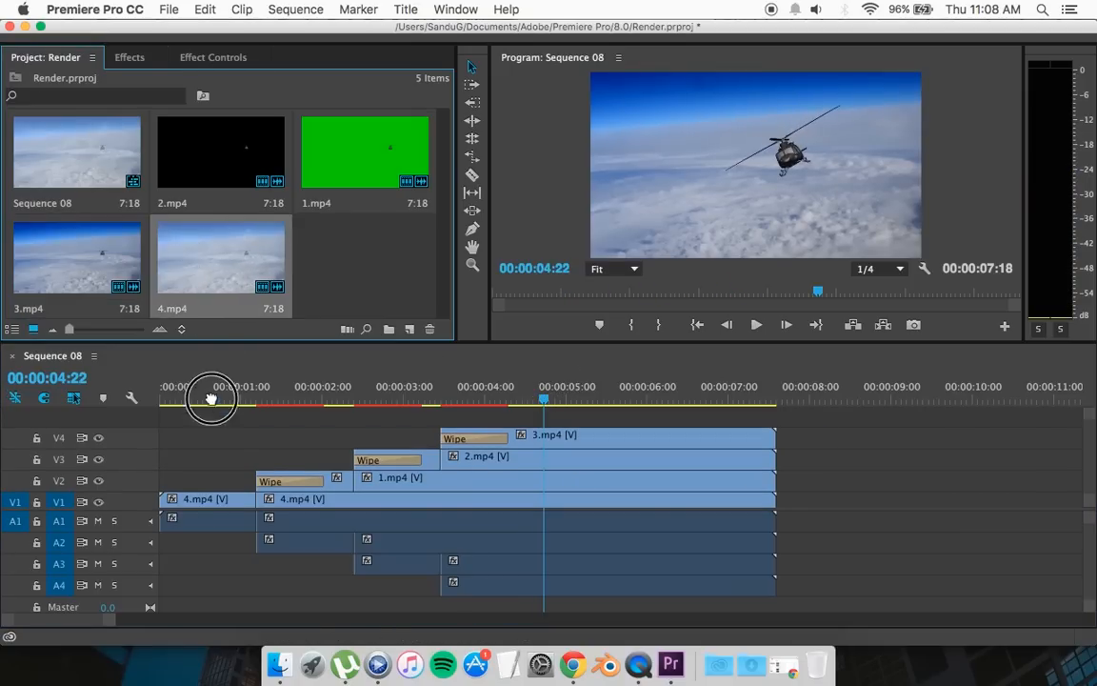
drag(210, 398, 170, 415)
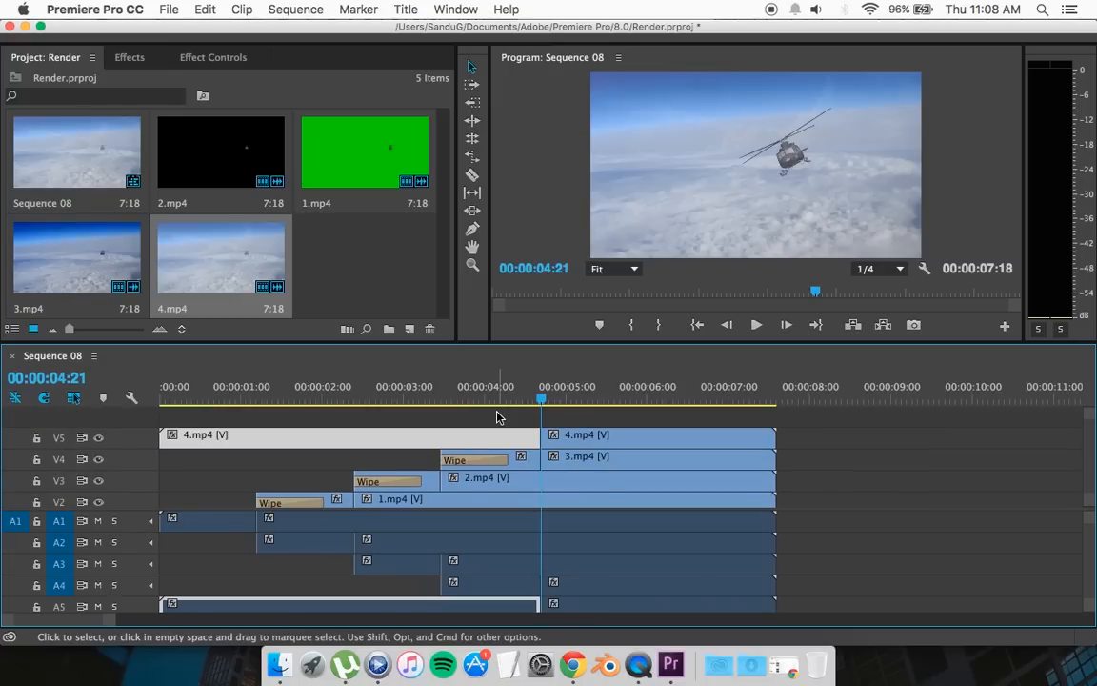
- Apply a Wipe transition to the head of 4.mp4 on track V5
click(129, 57)
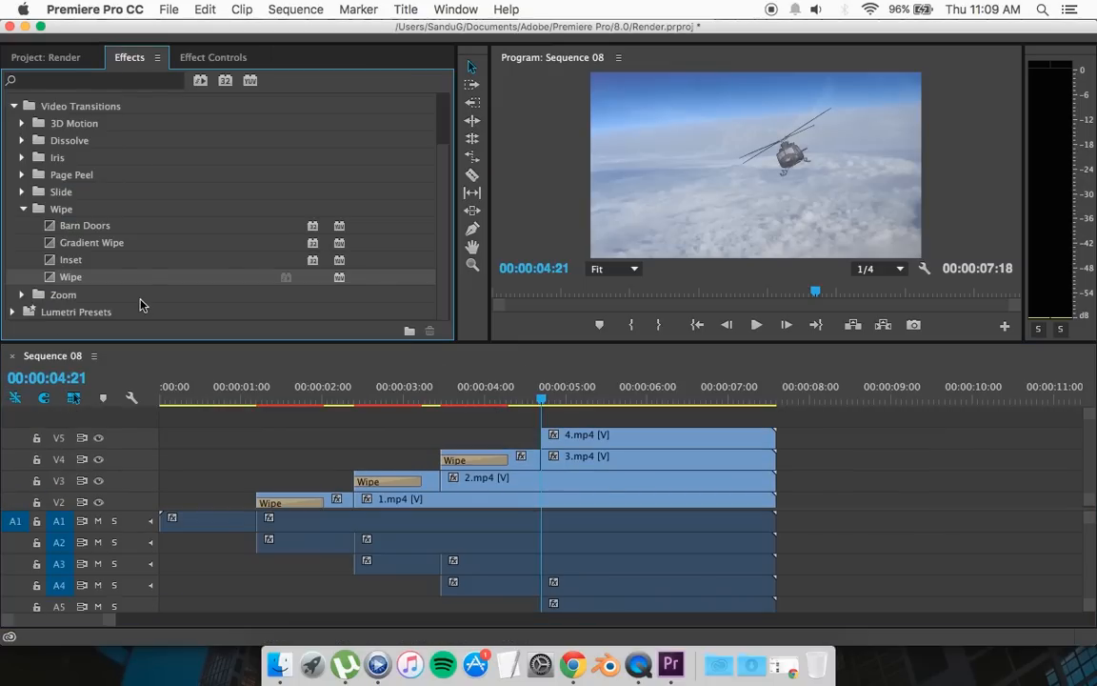
drag(69, 276, 571, 409)
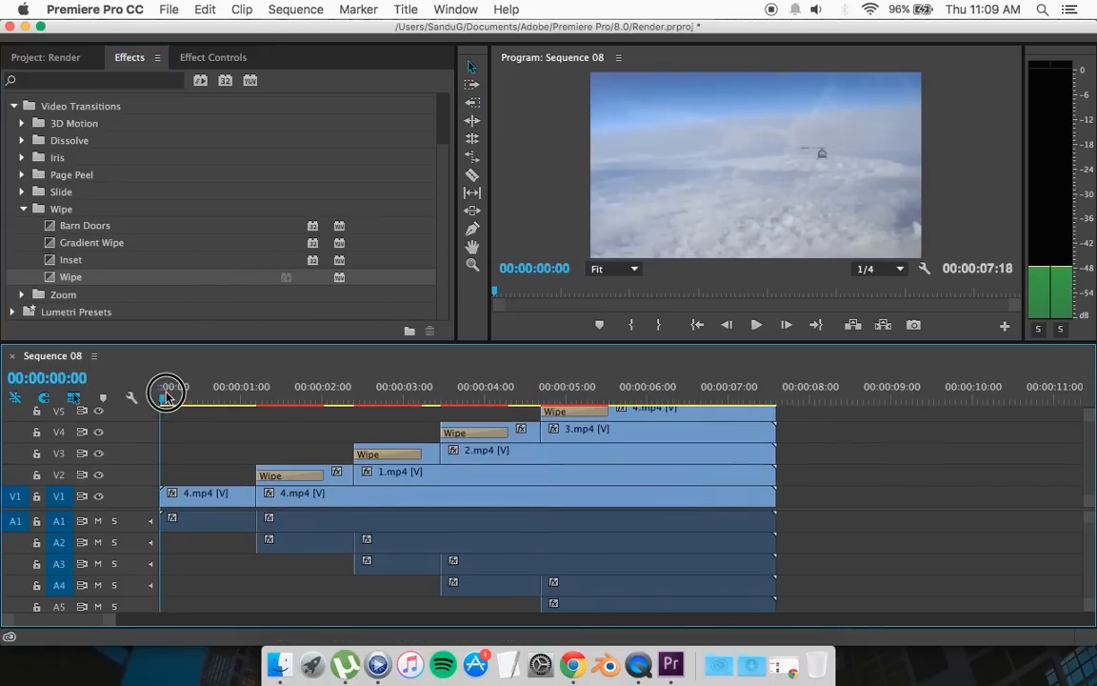
drag(168, 392, 398, 385)
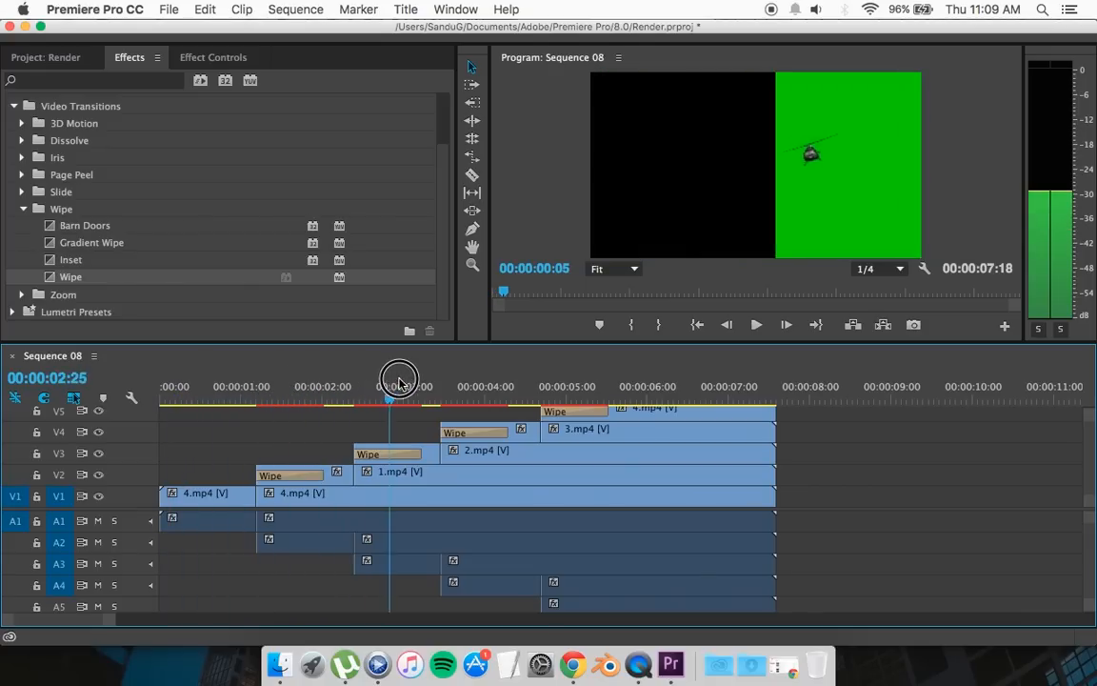
- Scrub through all five stacked passes to the end and dismiss the Export Settings window
drag(400, 377, 582, 377)
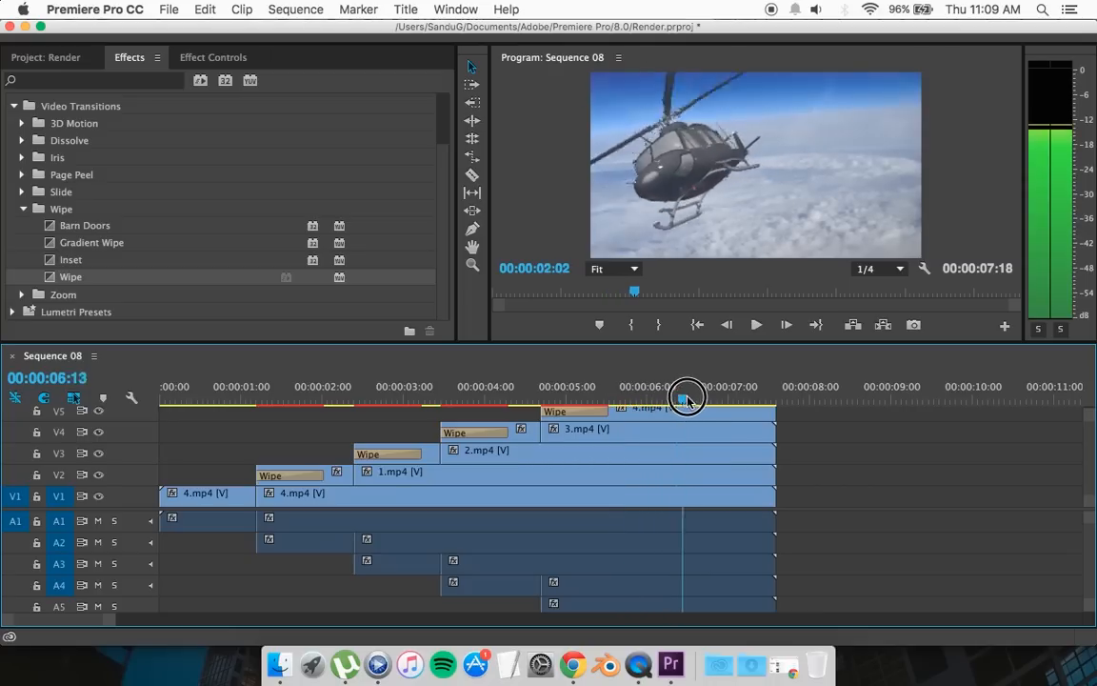
drag(685, 398, 785, 398)
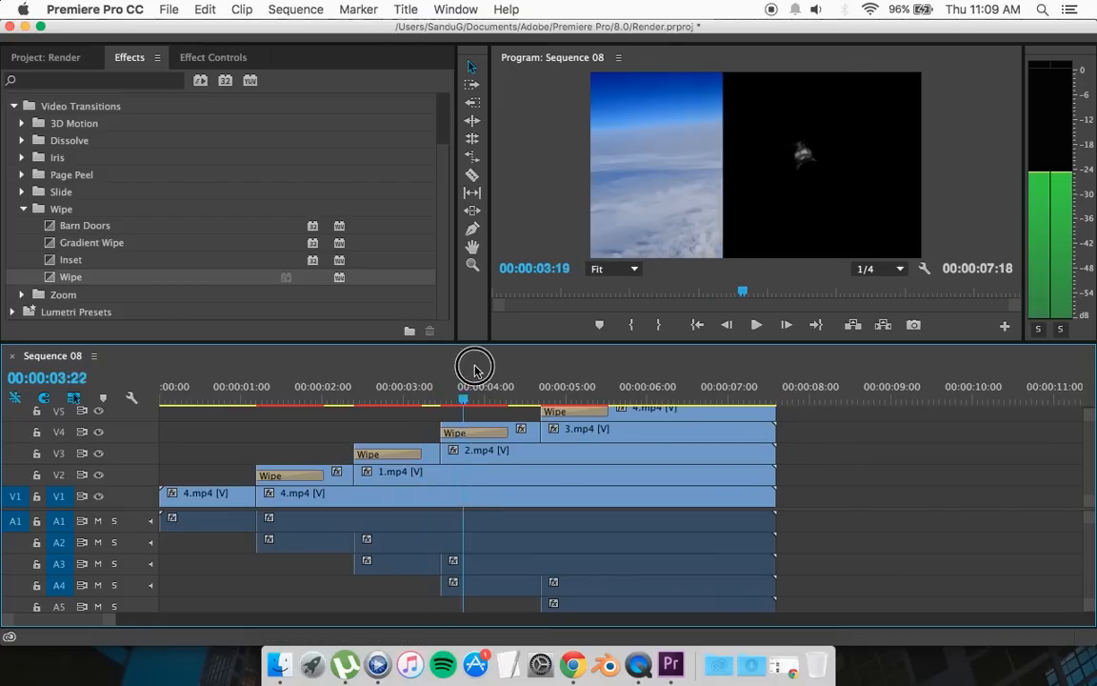
drag(474, 398, 495, 398)
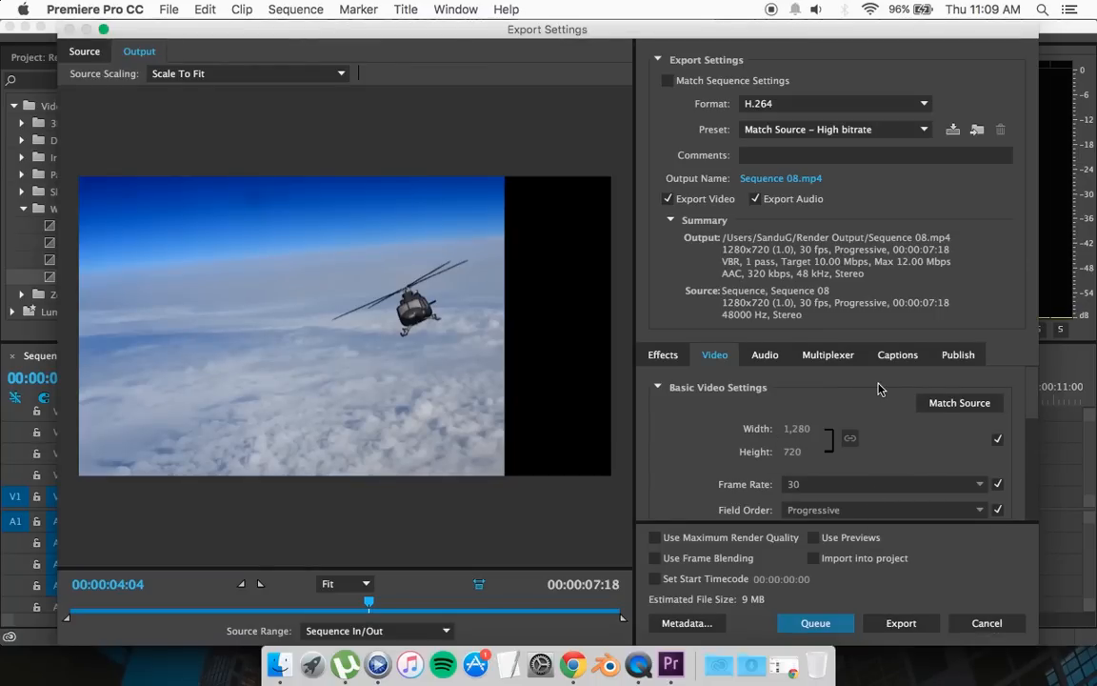
click(986, 623)
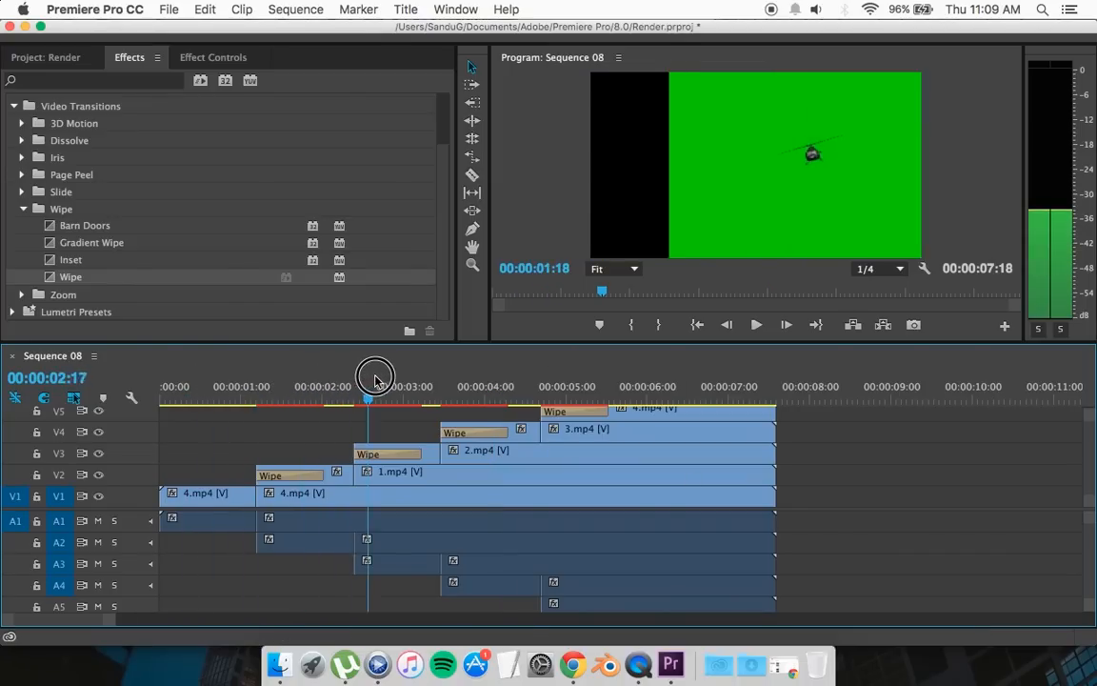
drag(365, 377, 514, 377)
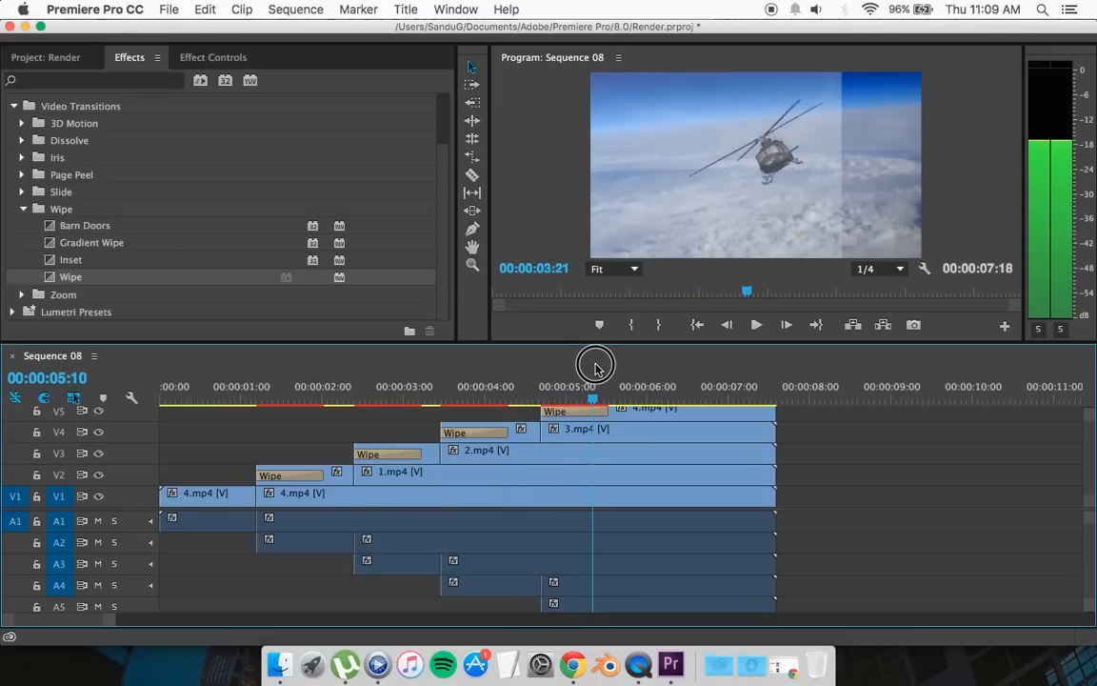
click(594, 400)
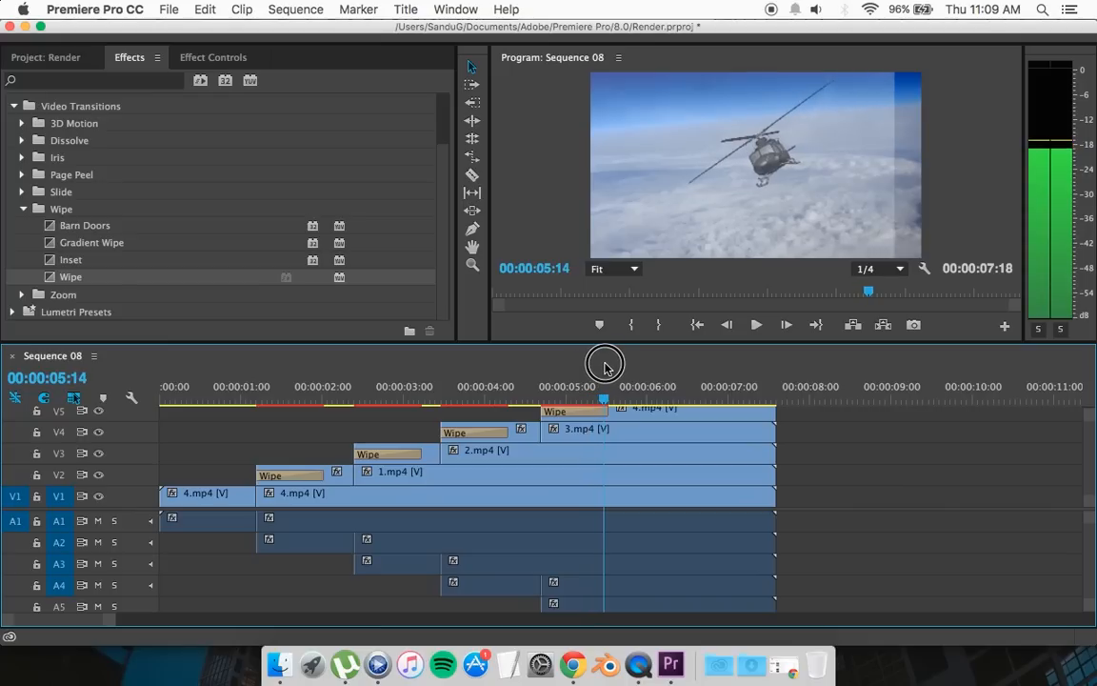
drag(606, 365, 619, 366)
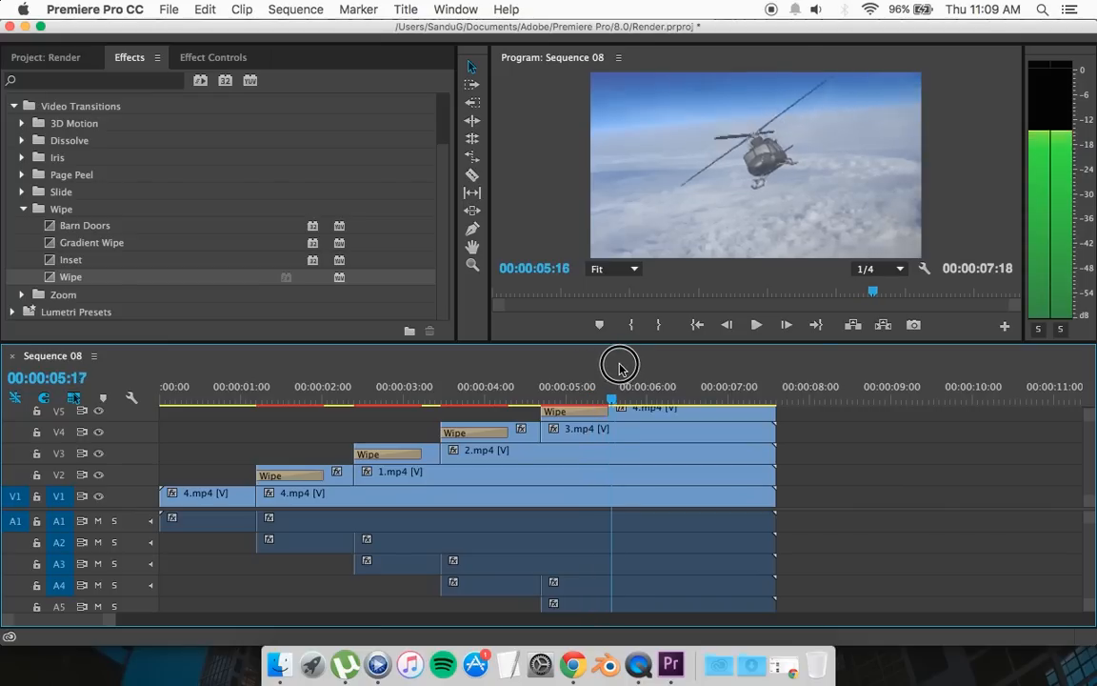